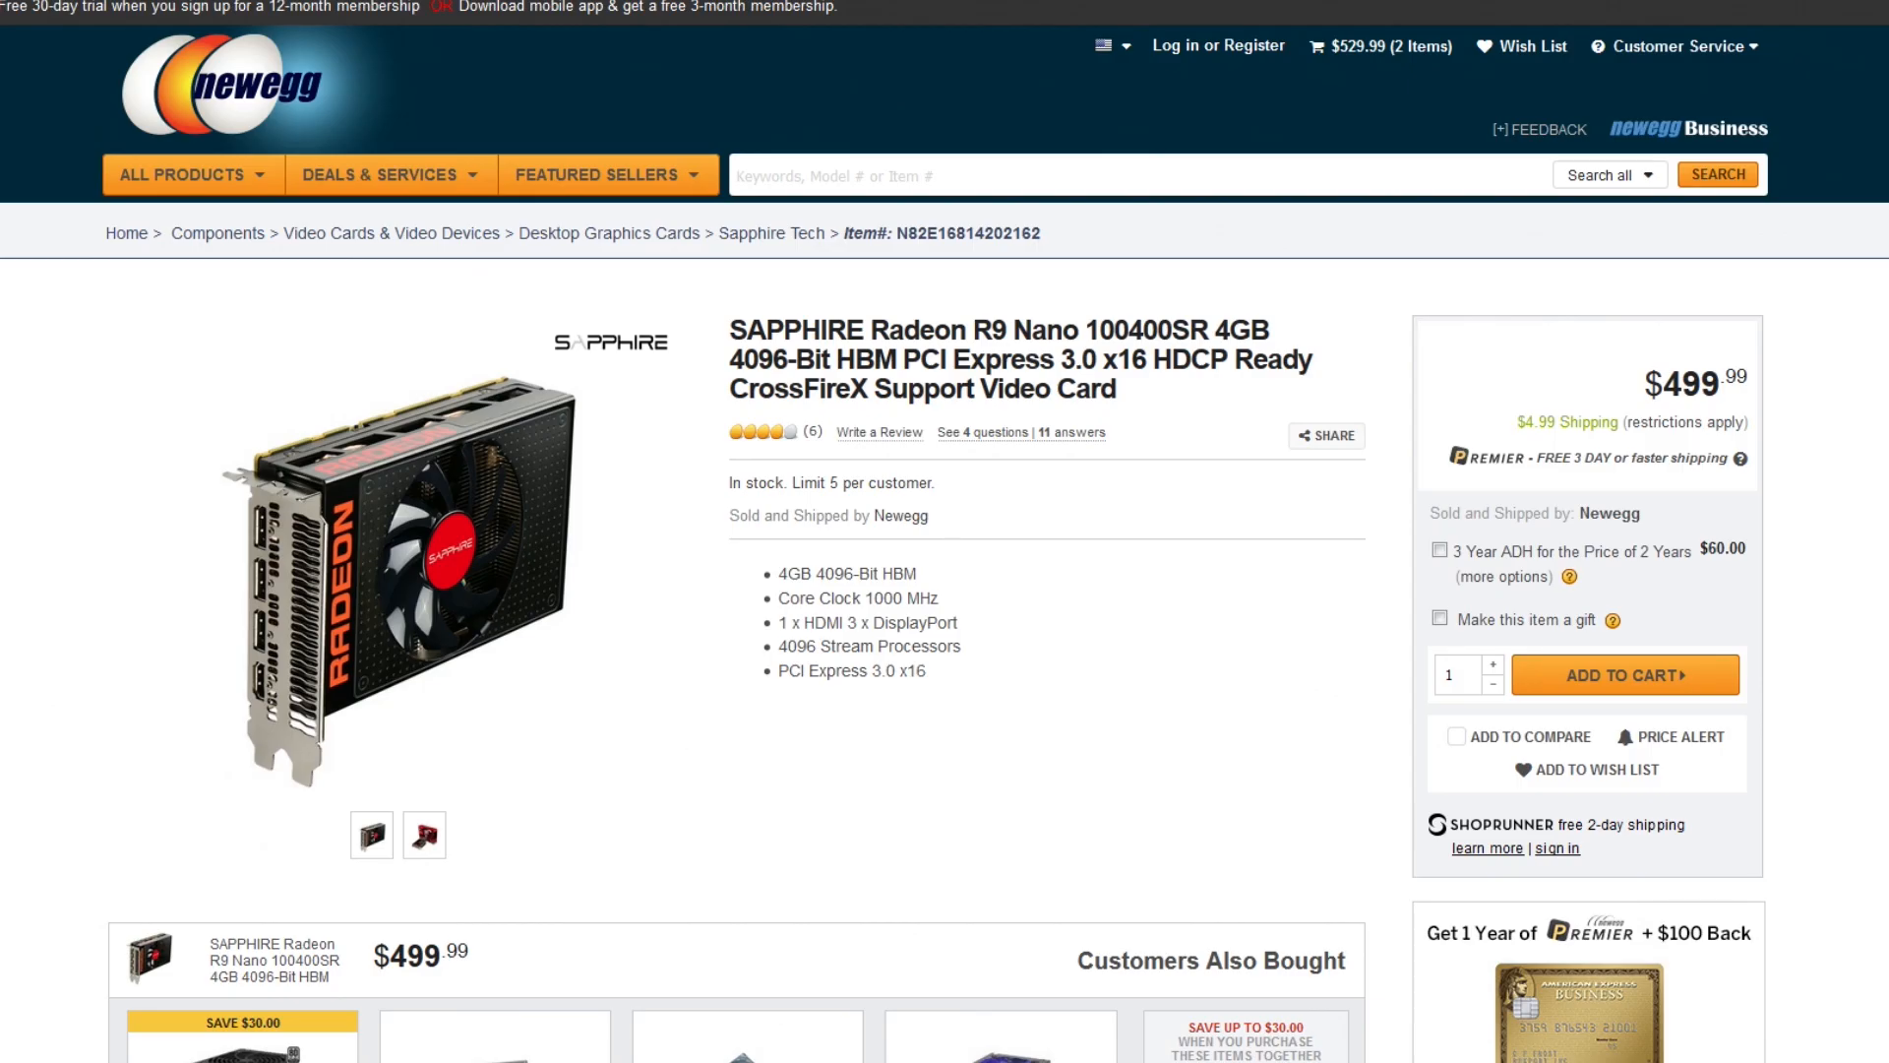
pyautogui.scroll(-3)
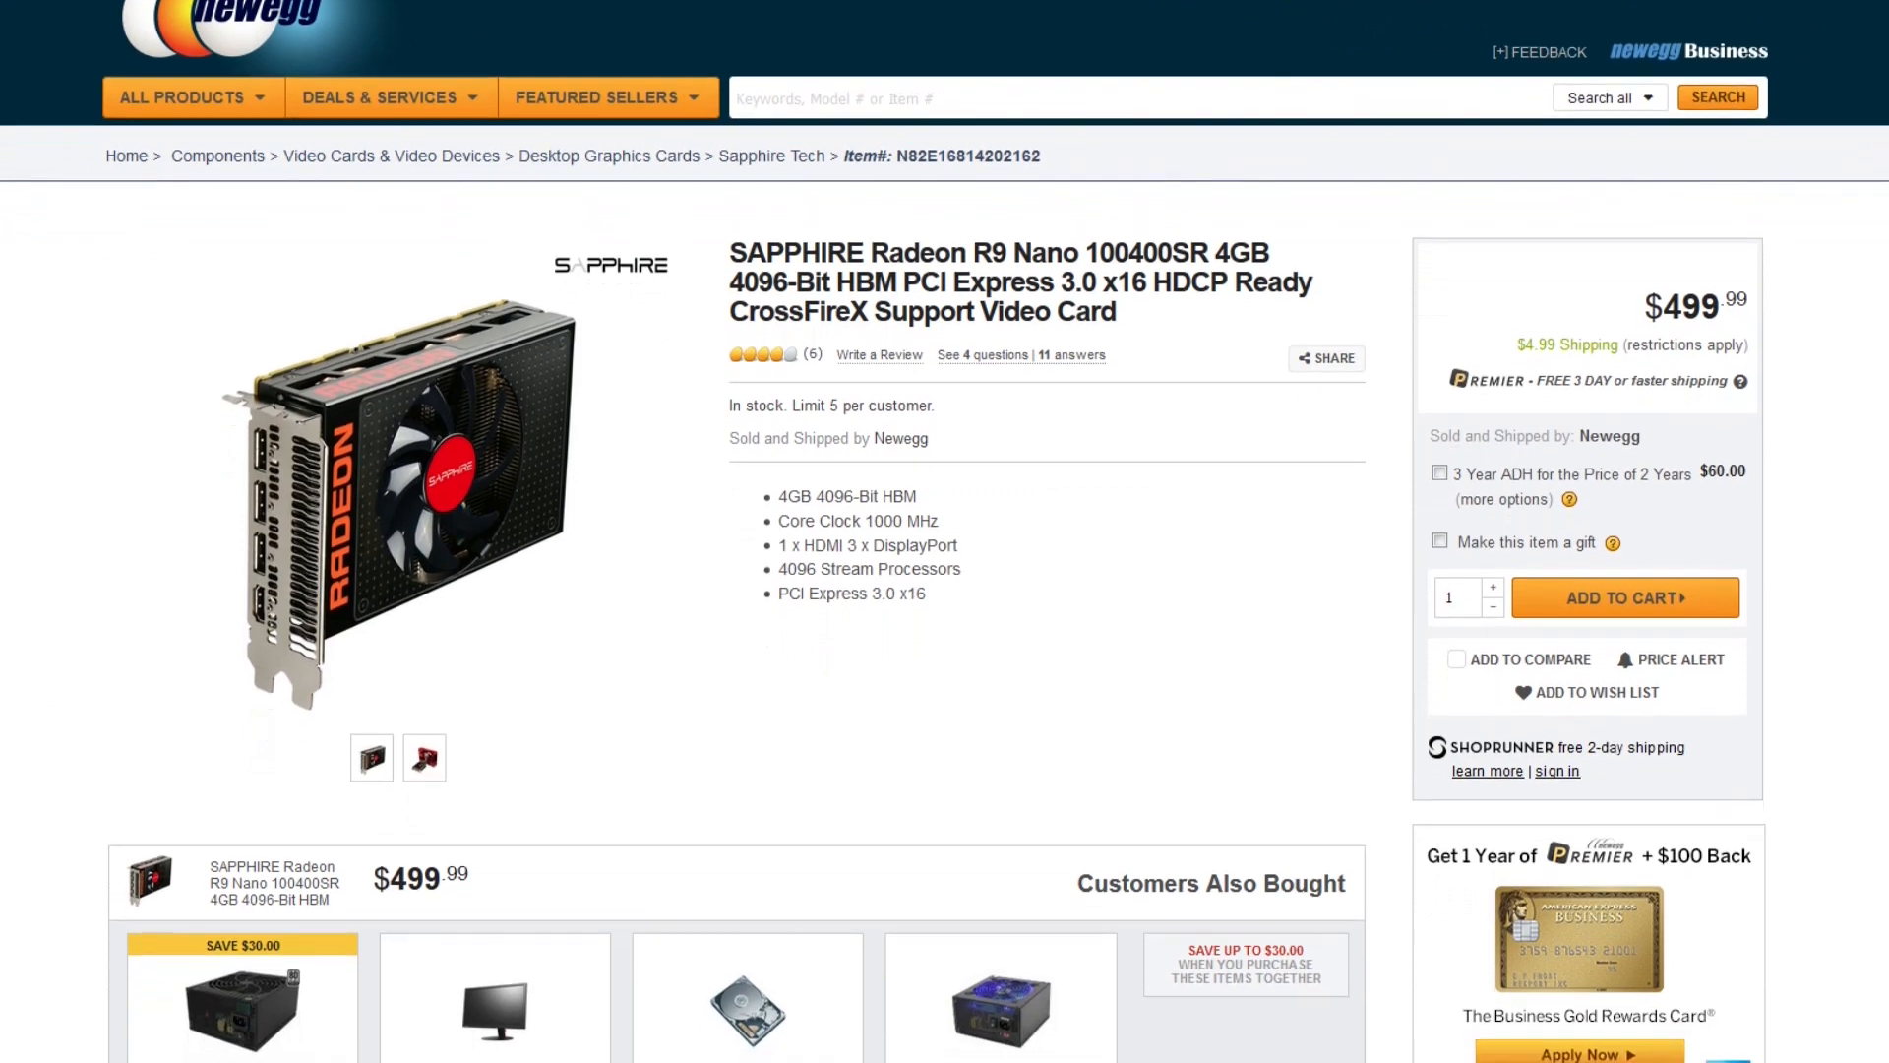
pyautogui.scroll(-3)
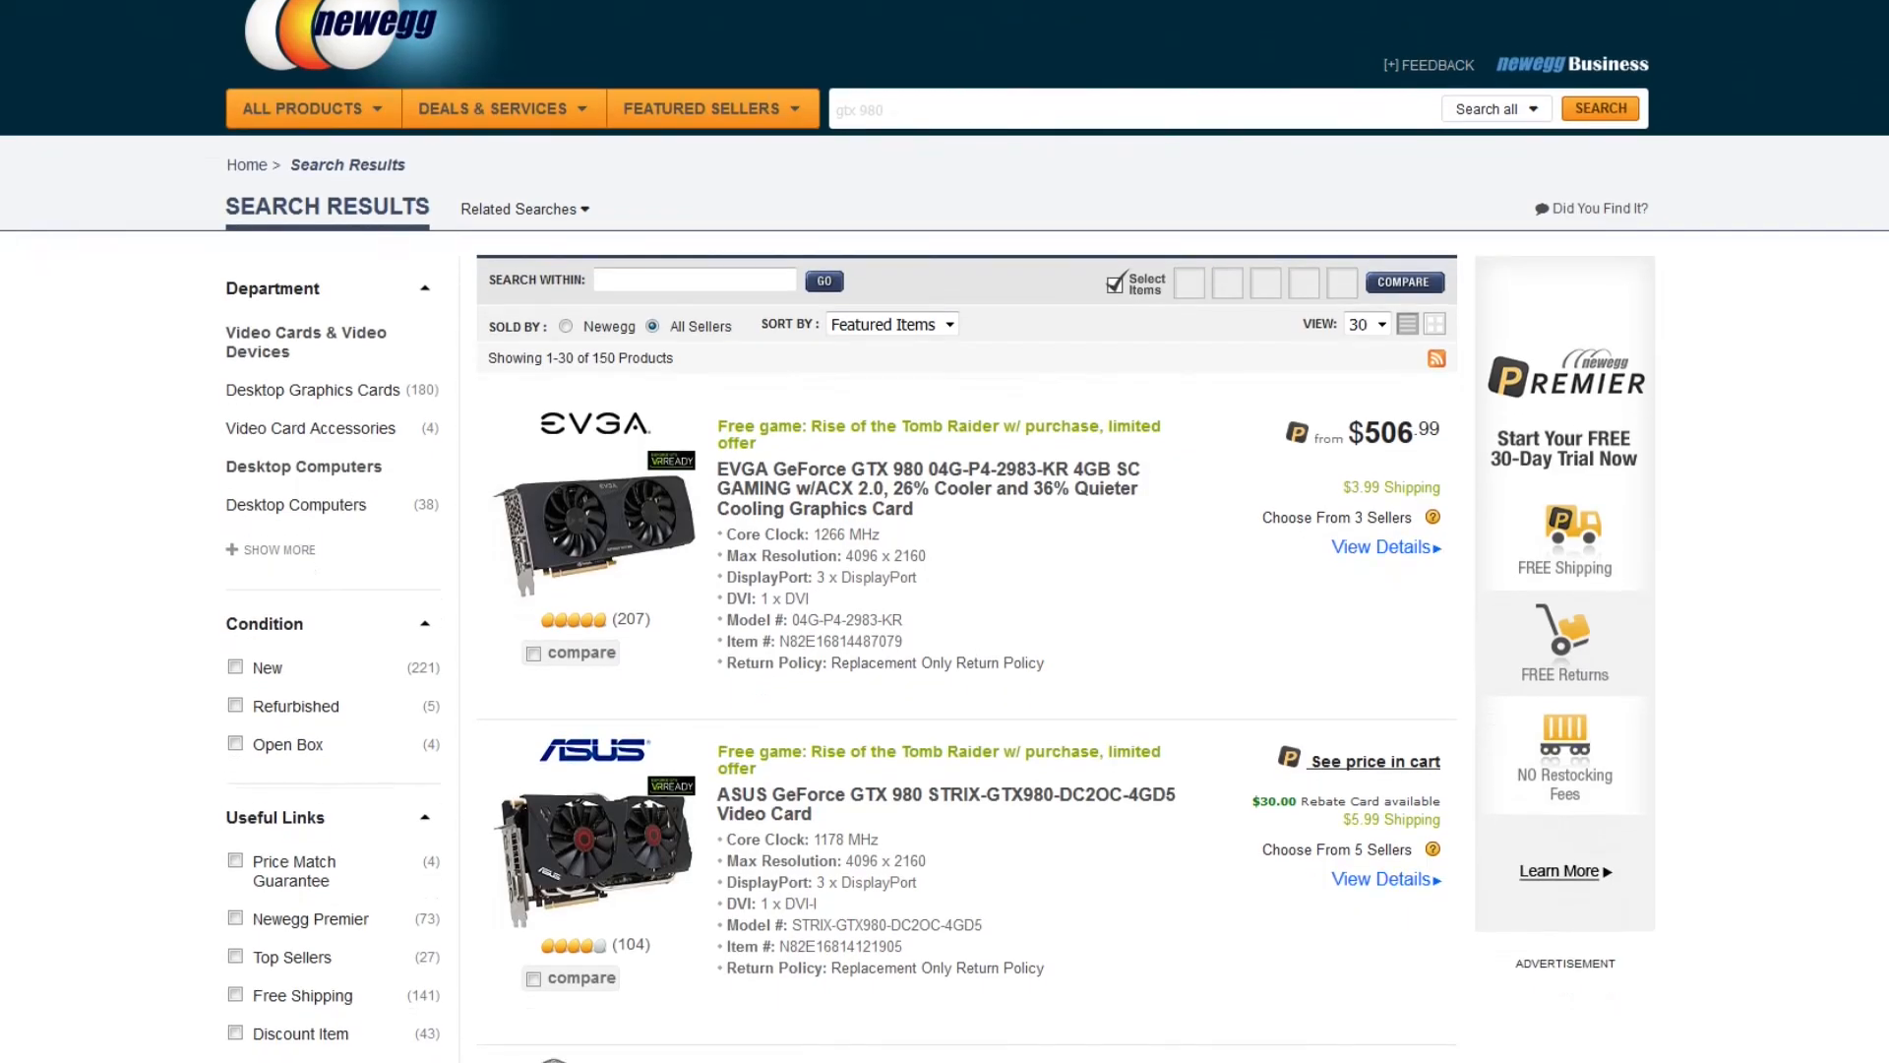
pyautogui.scroll(-3)
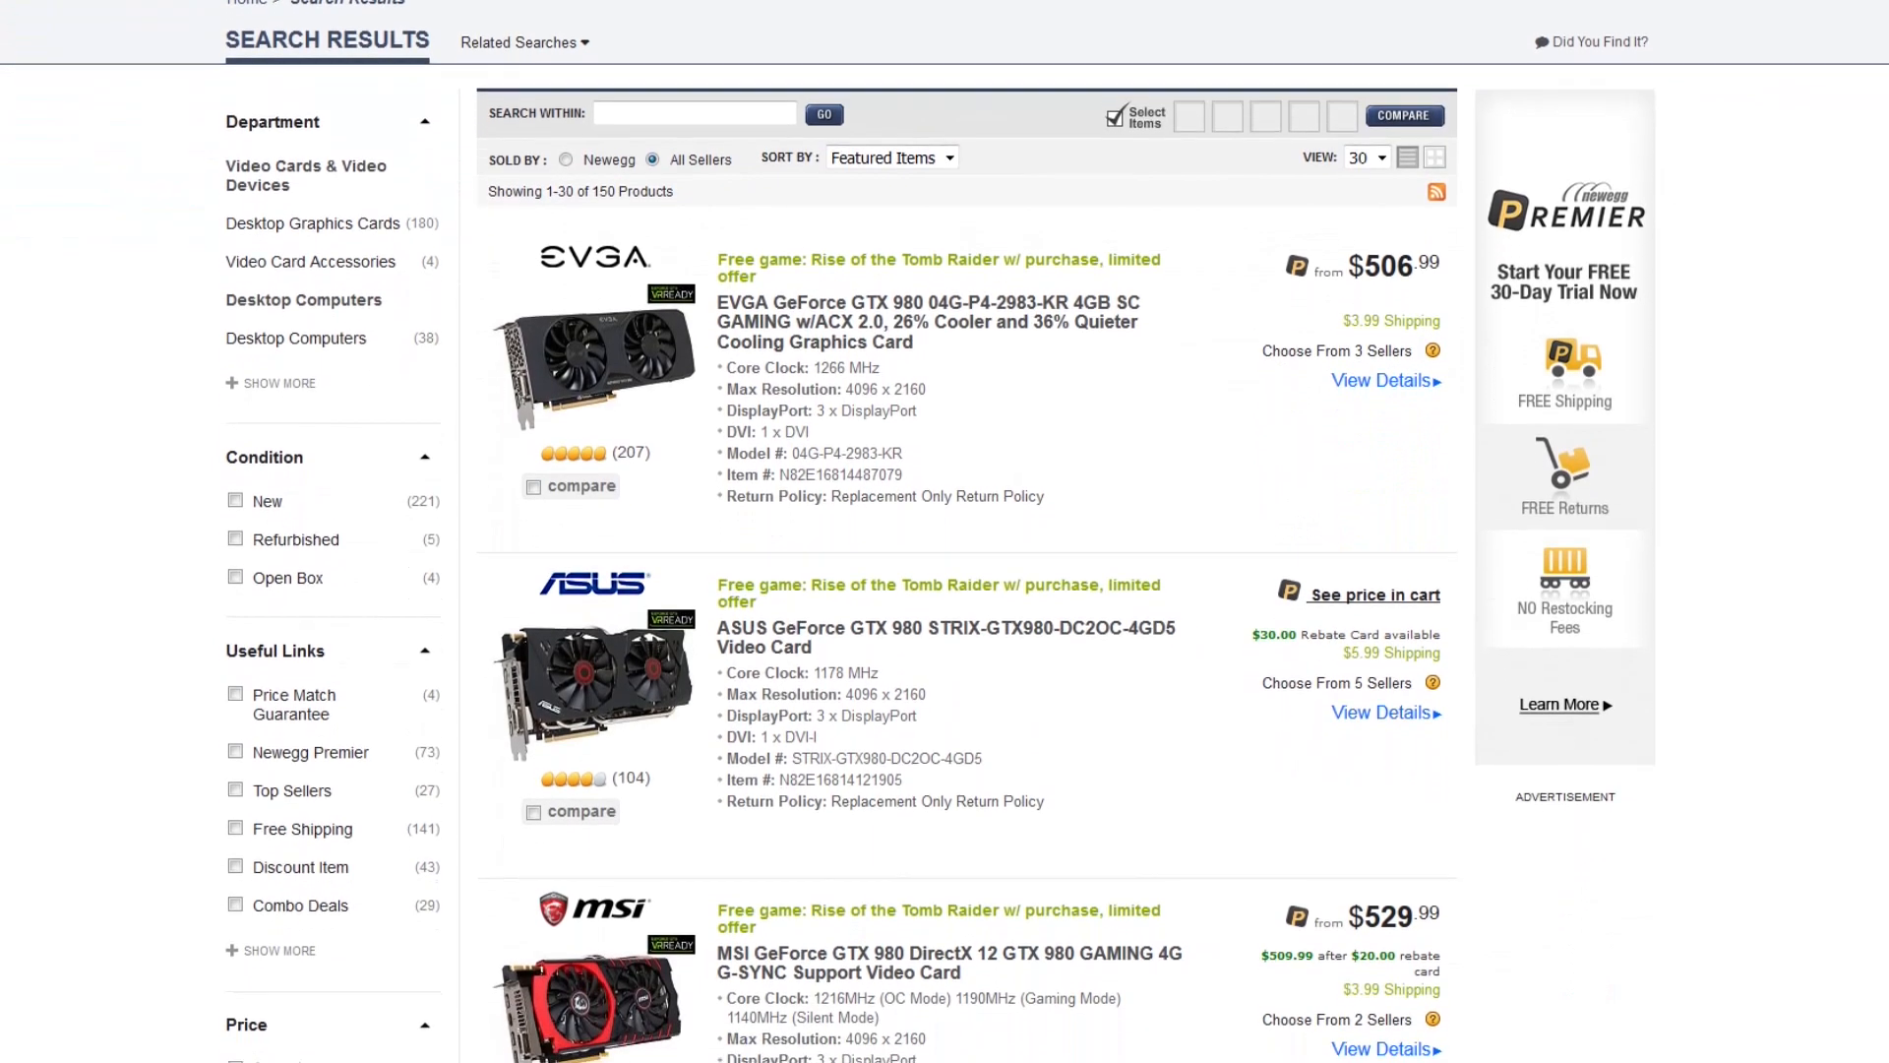
pyautogui.scroll(-3)
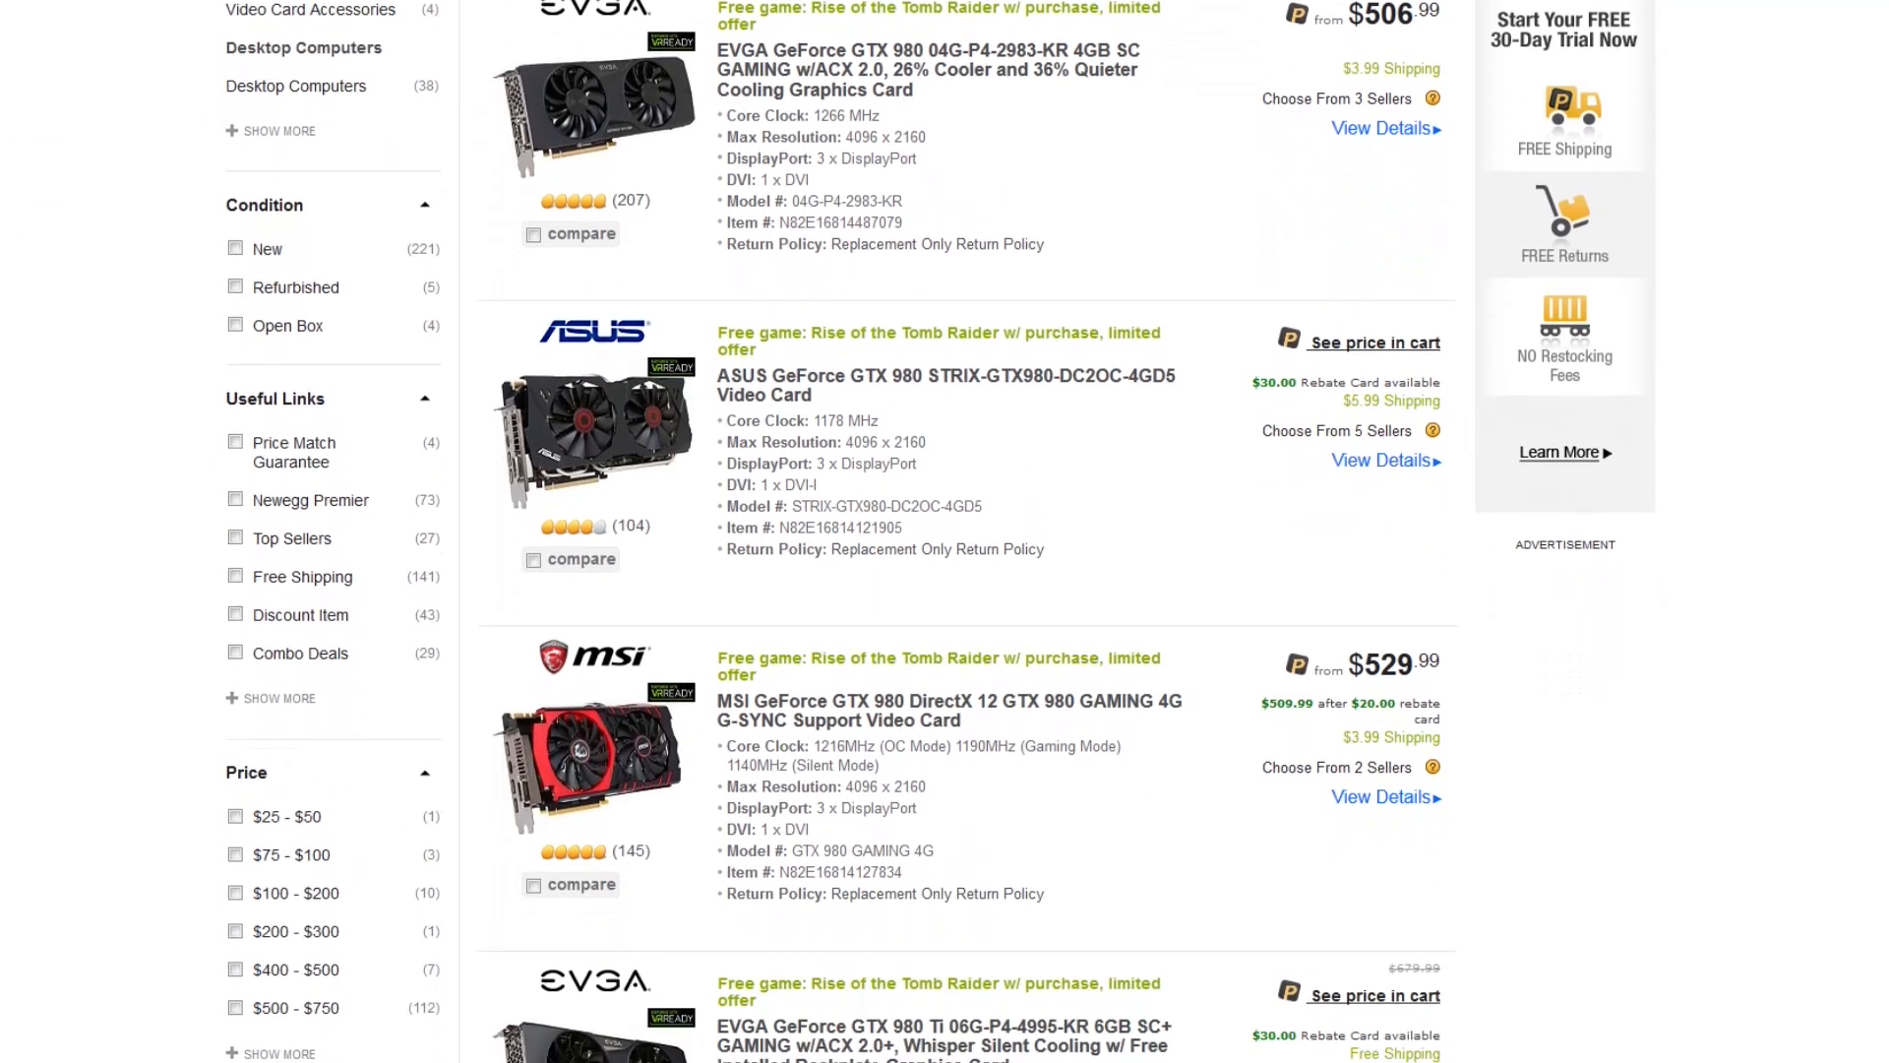
pyautogui.scroll(-3)
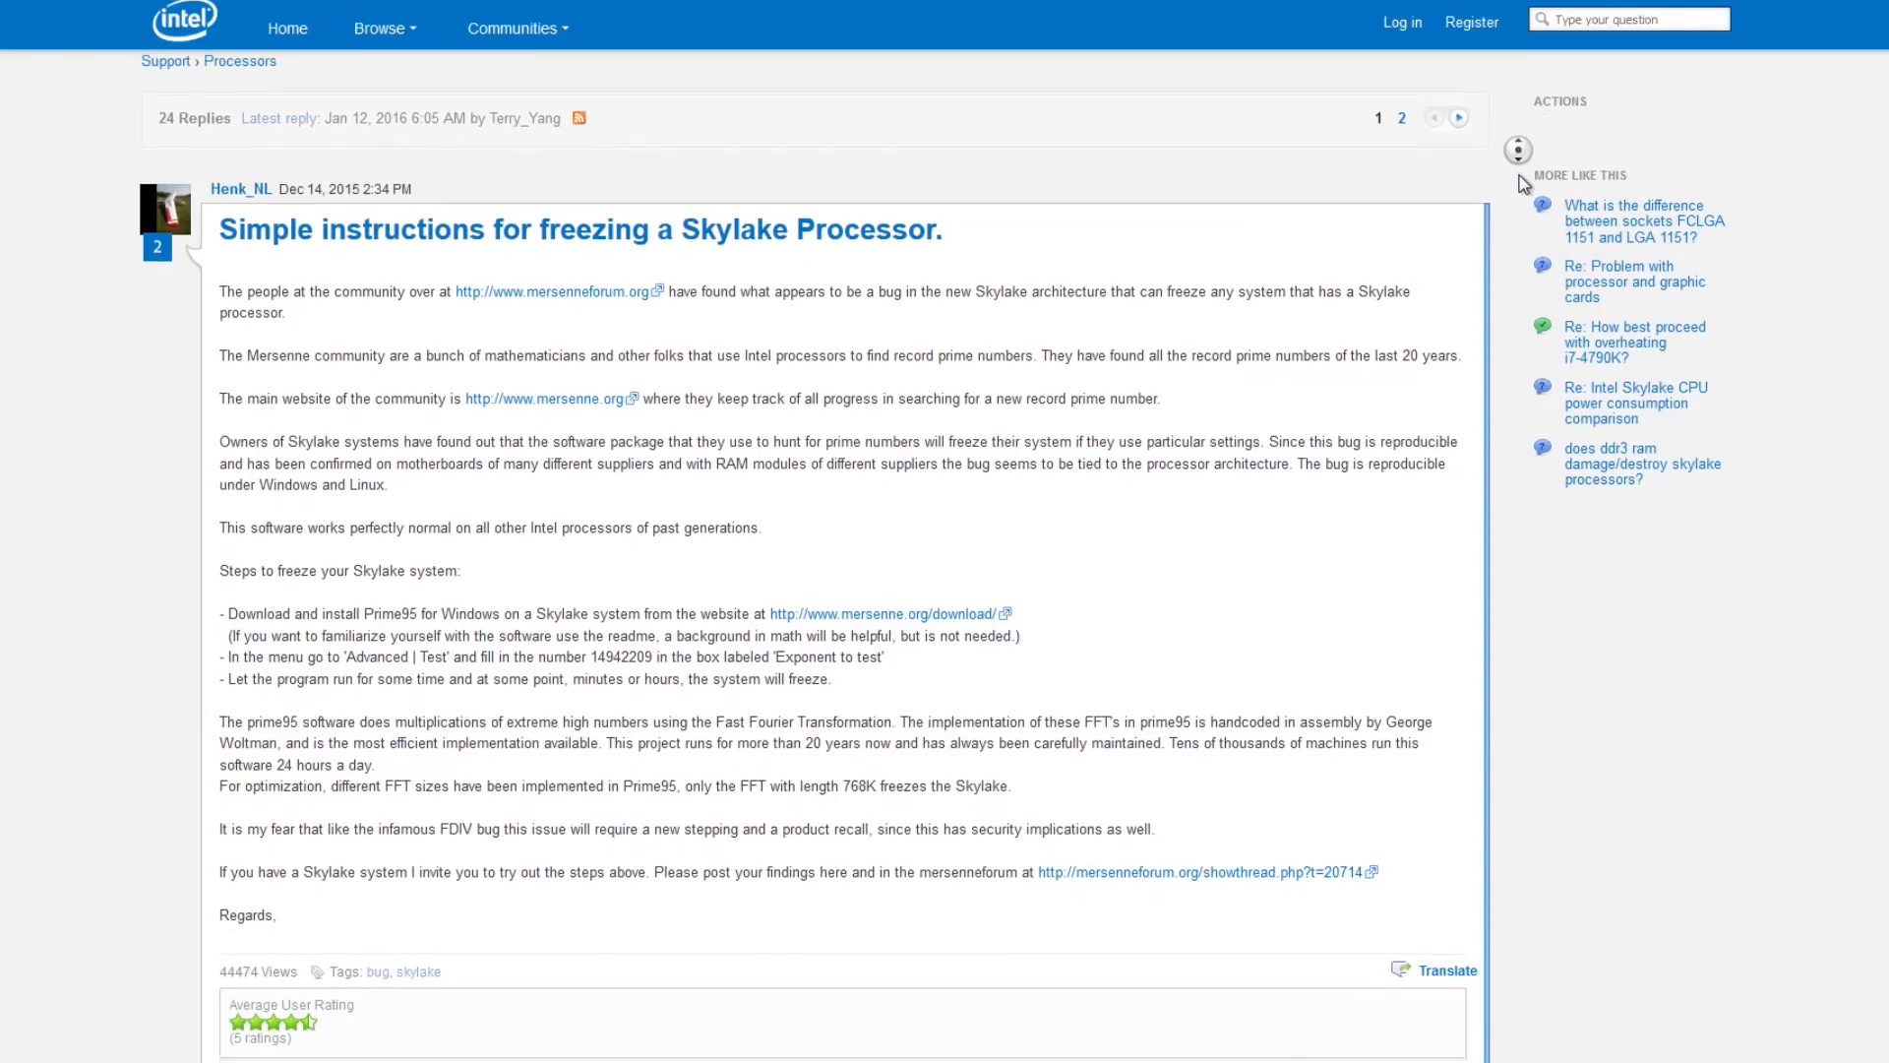
pyautogui.scroll(-3)
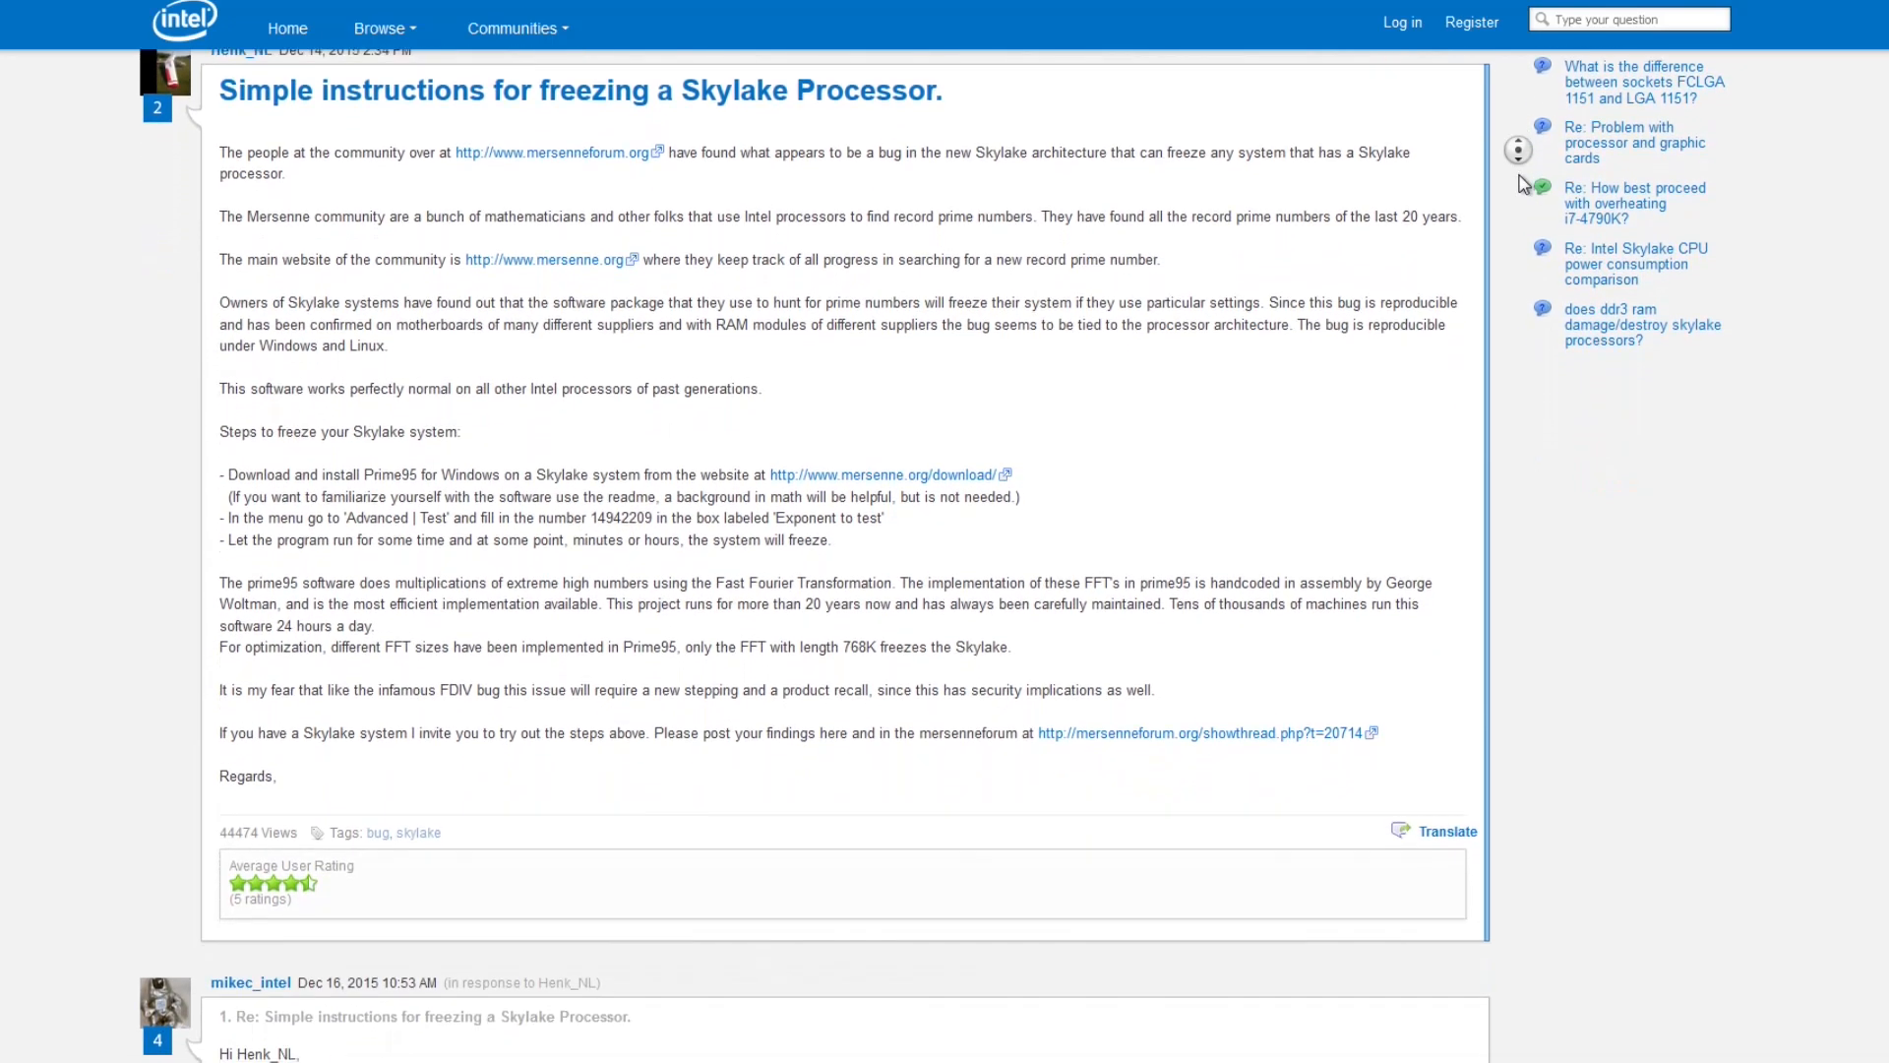
pyautogui.scroll(-3)
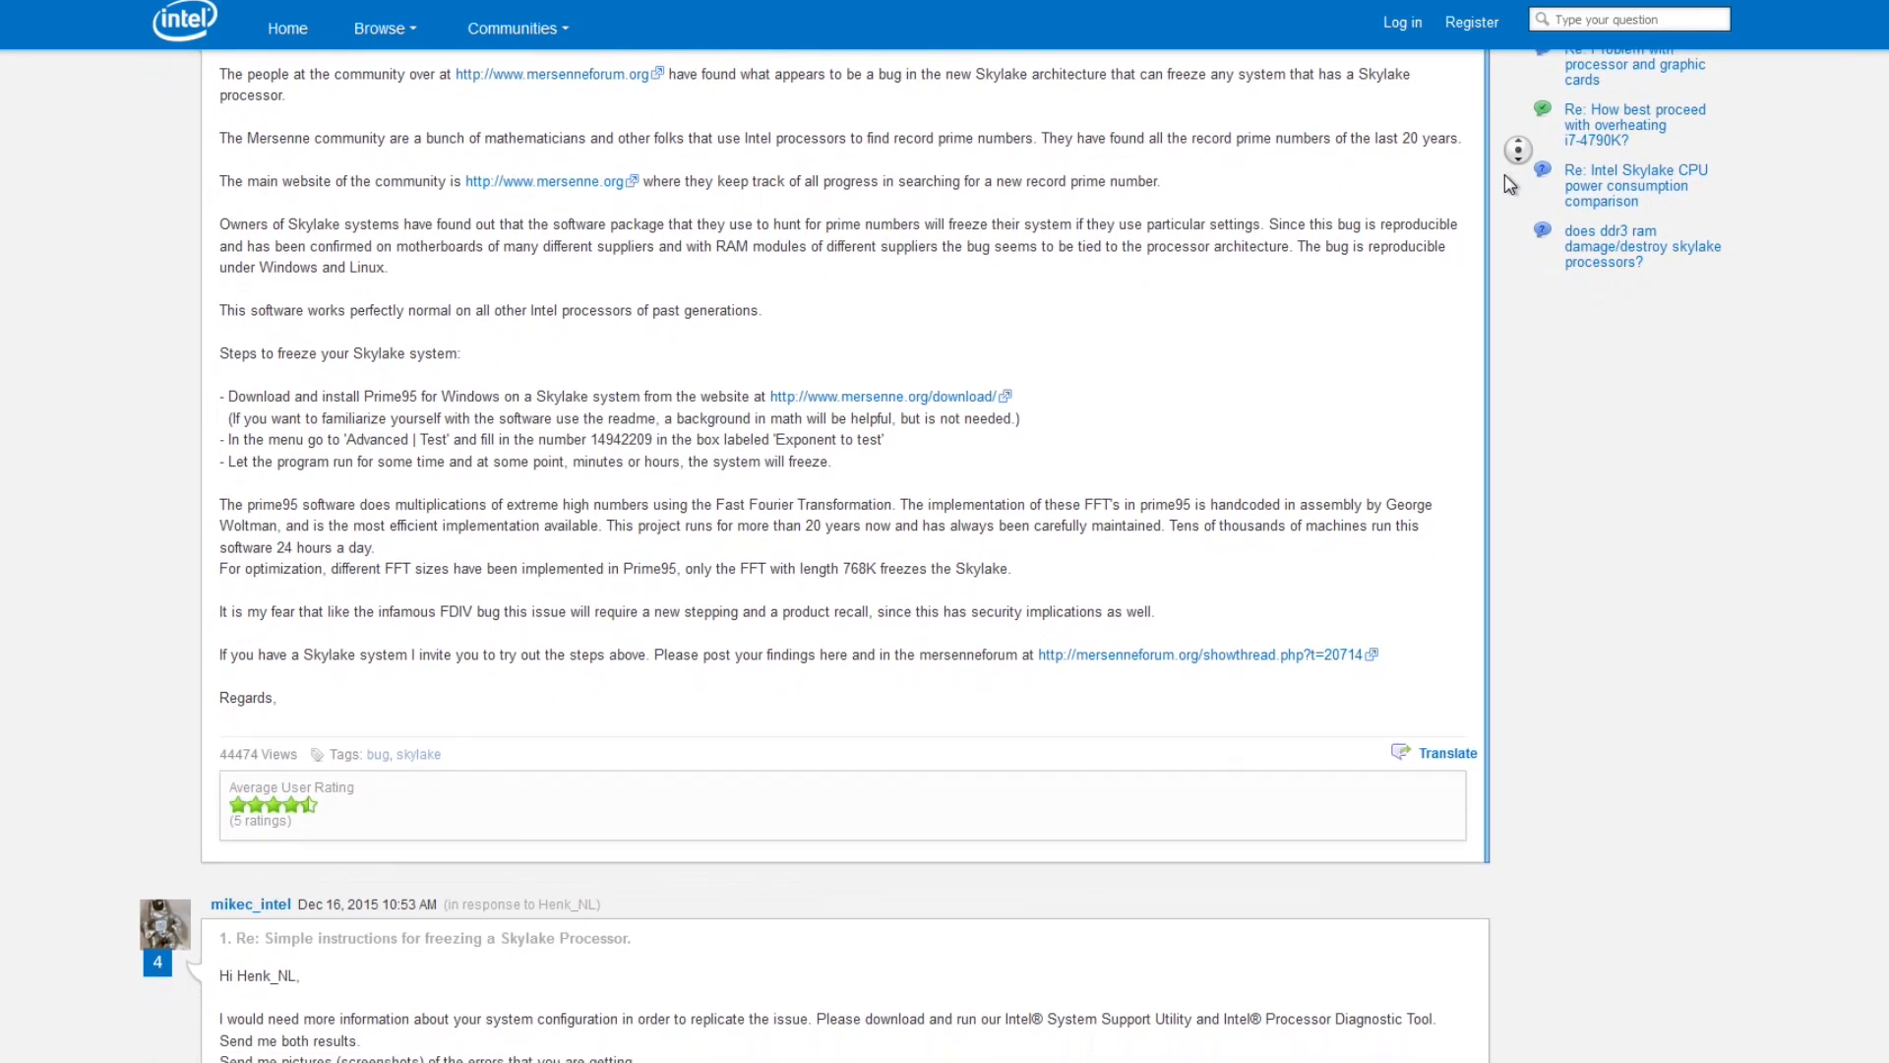
pyautogui.scroll(-3)
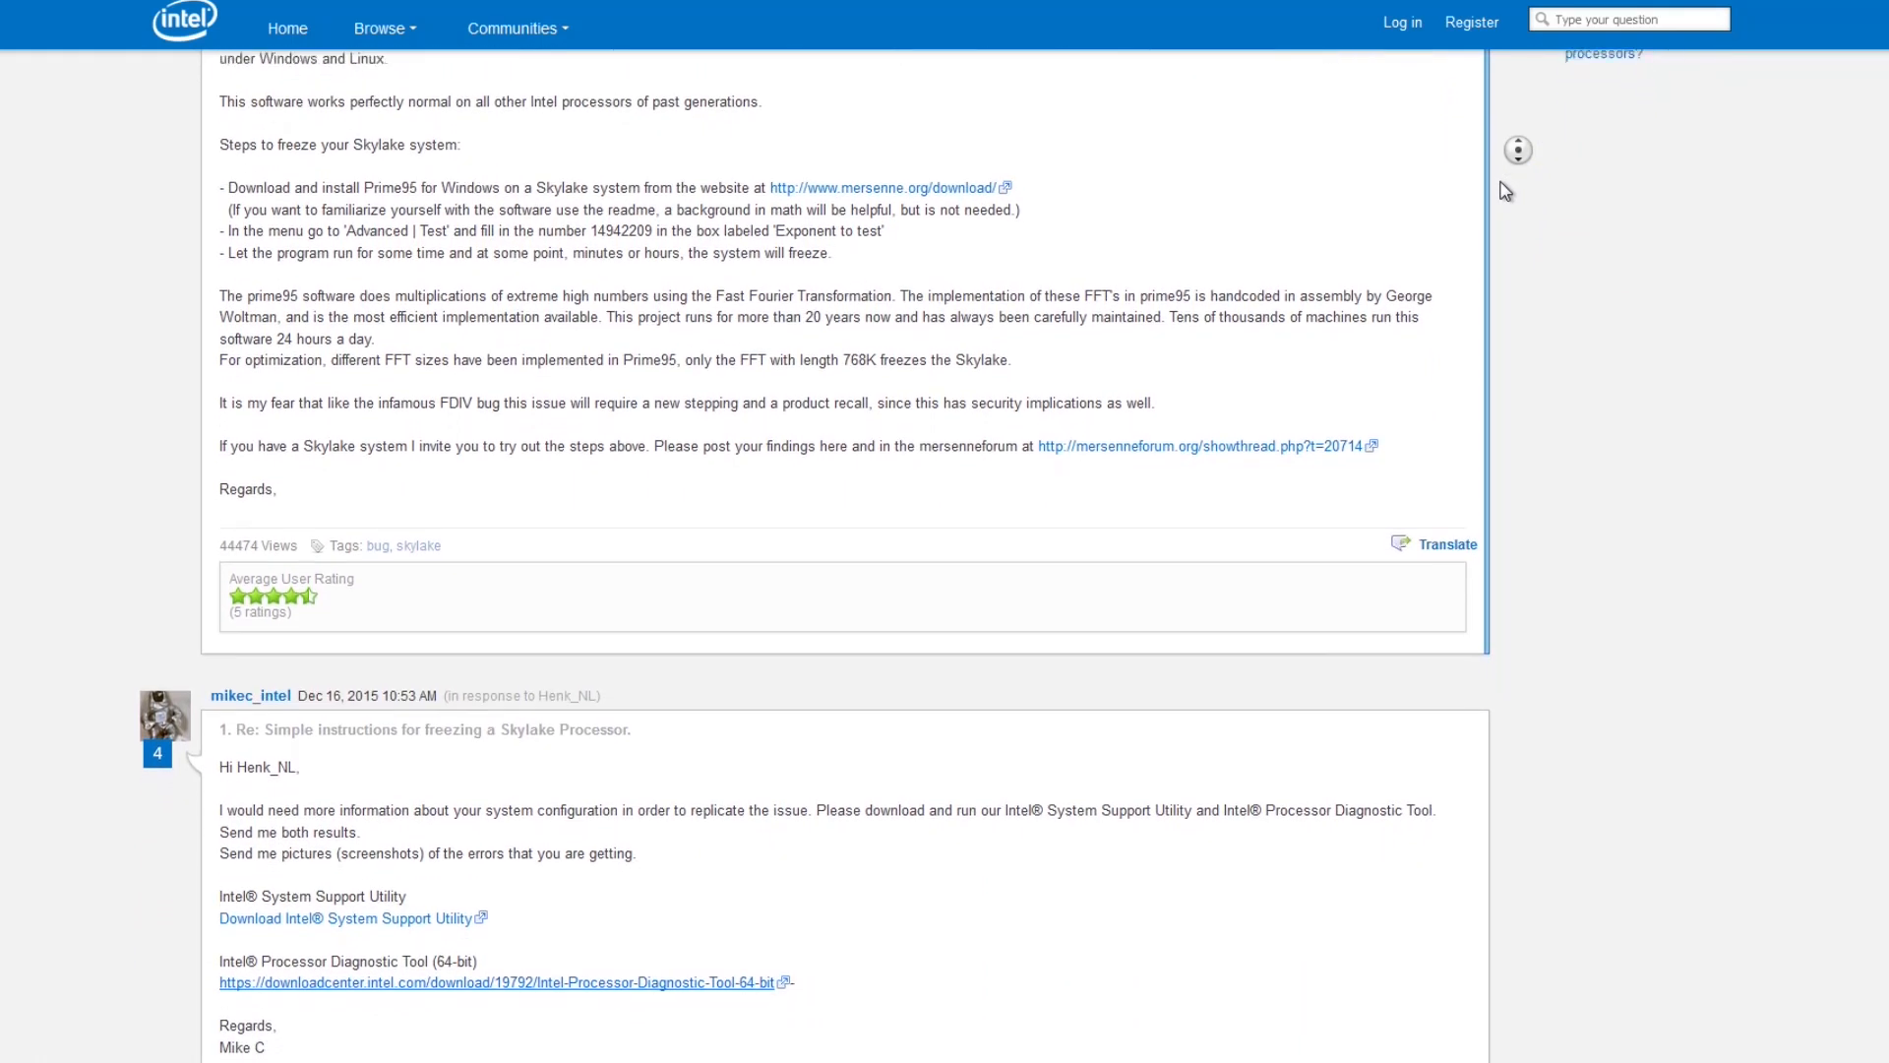
pyautogui.scroll(-3)
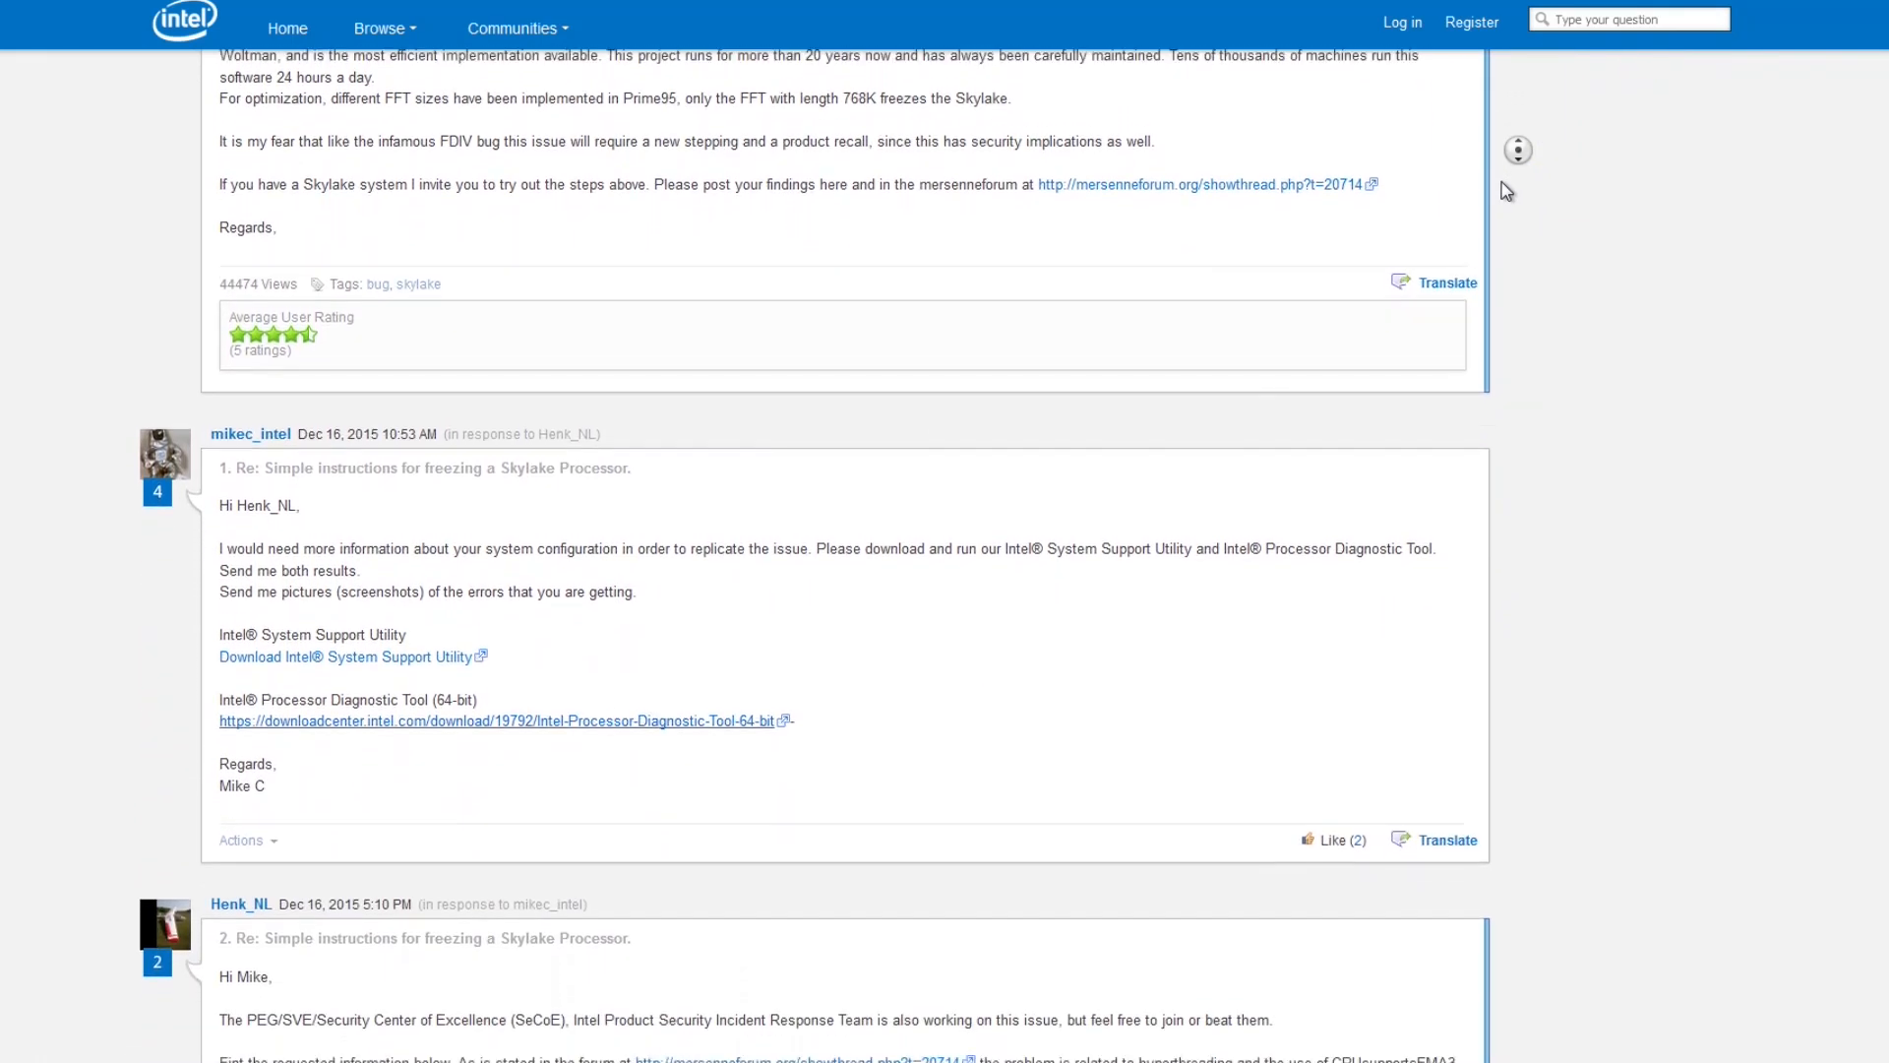
pyautogui.scroll(-3)
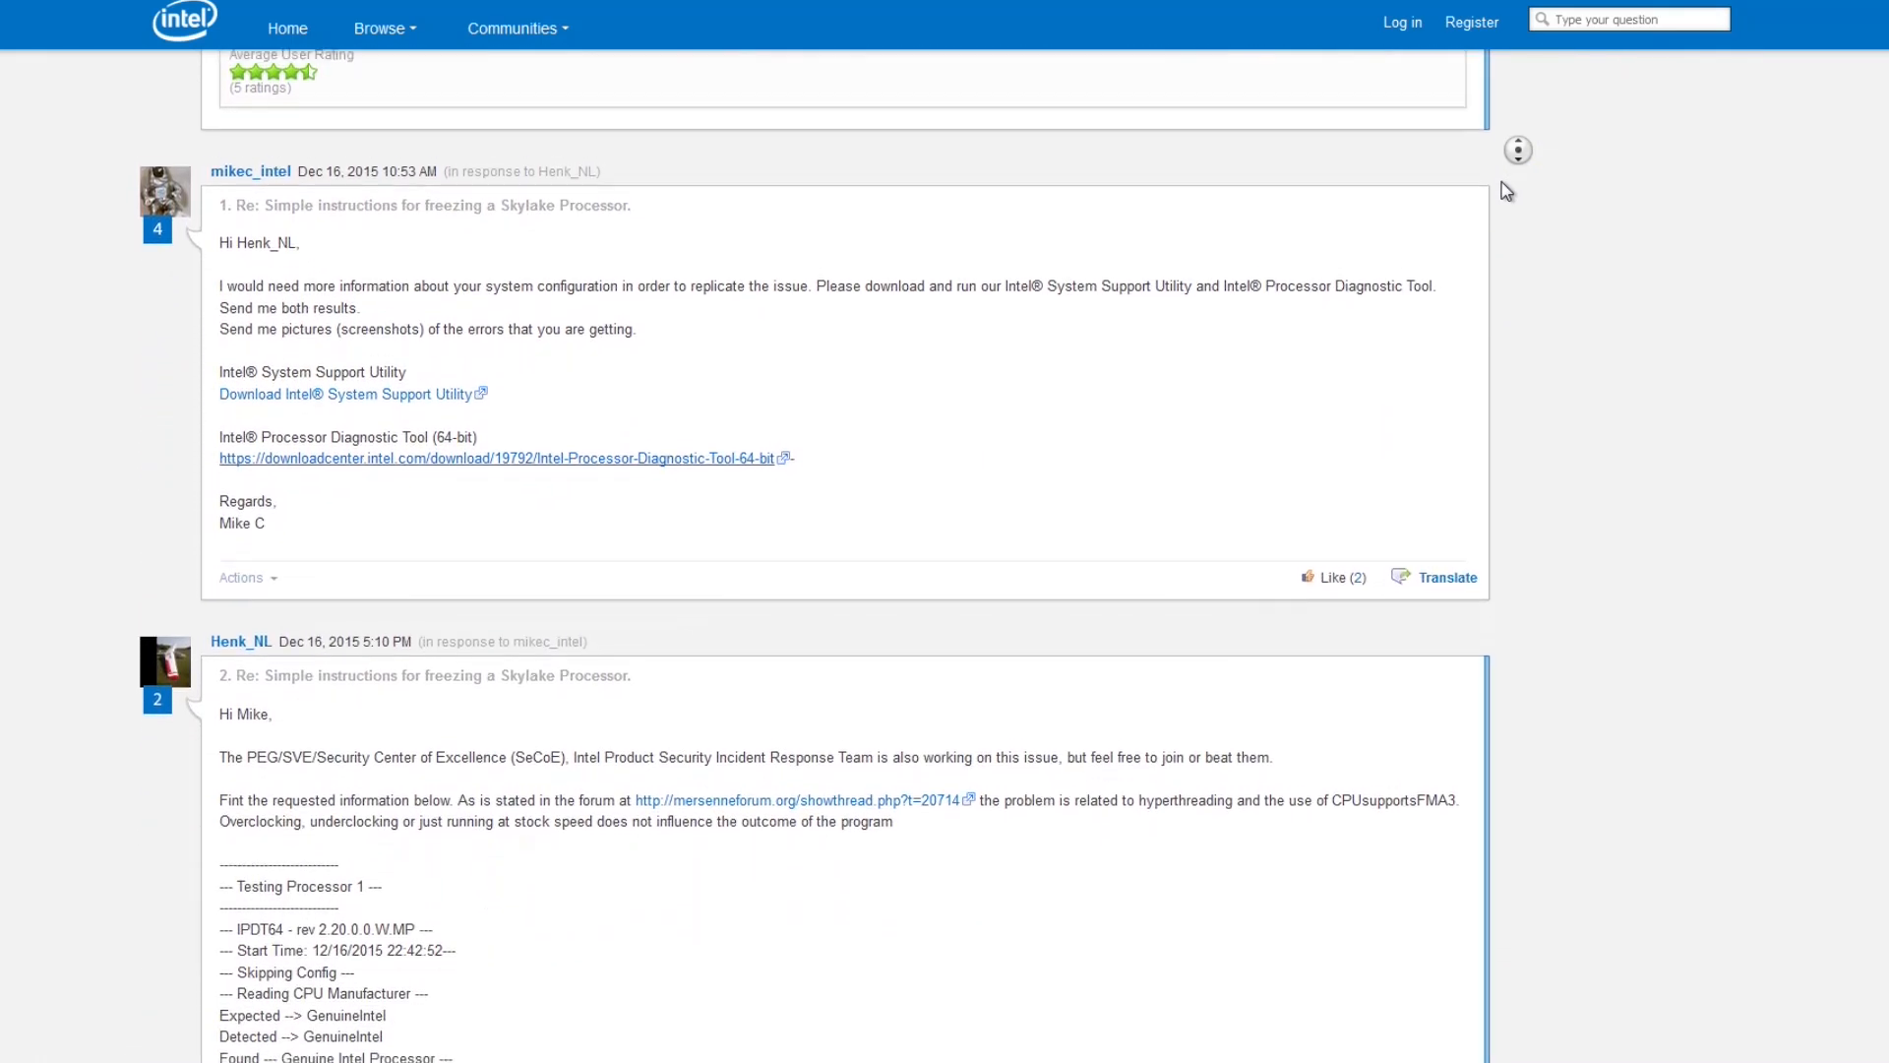
pyautogui.scroll(-3)
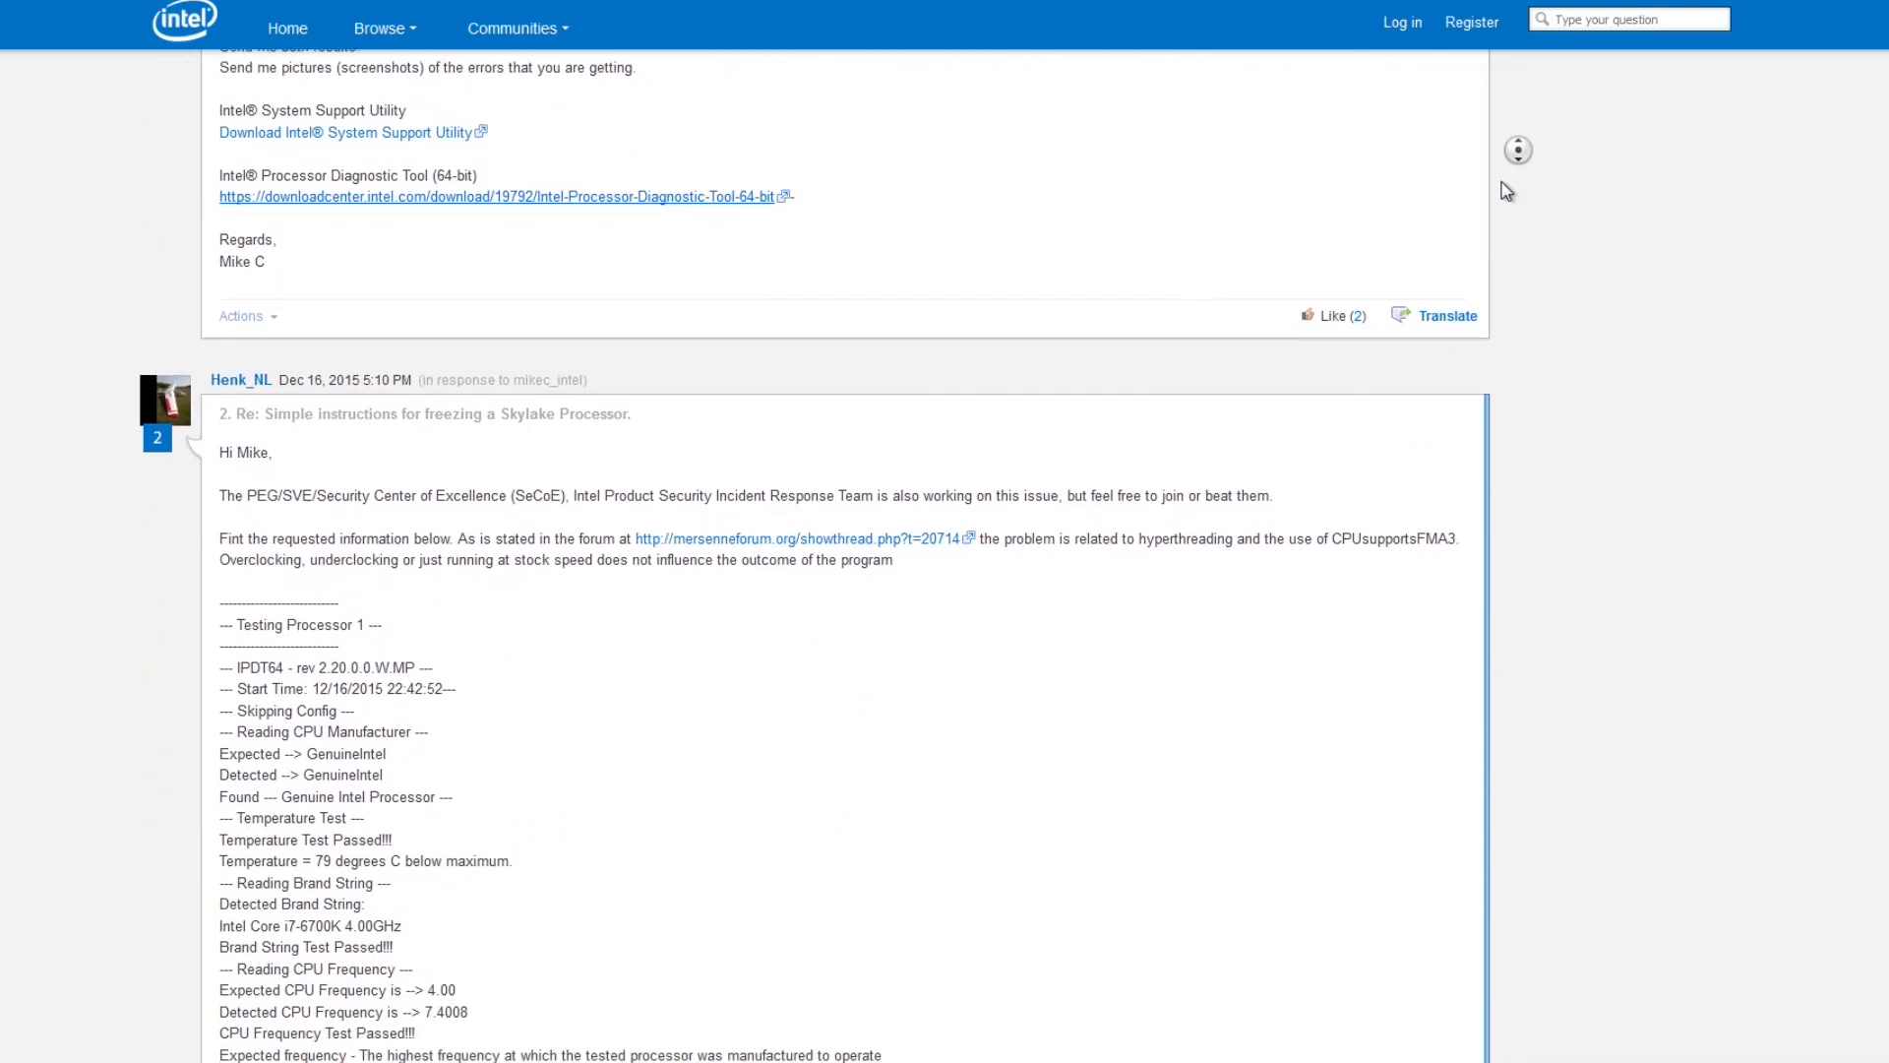
pyautogui.scroll(-3)
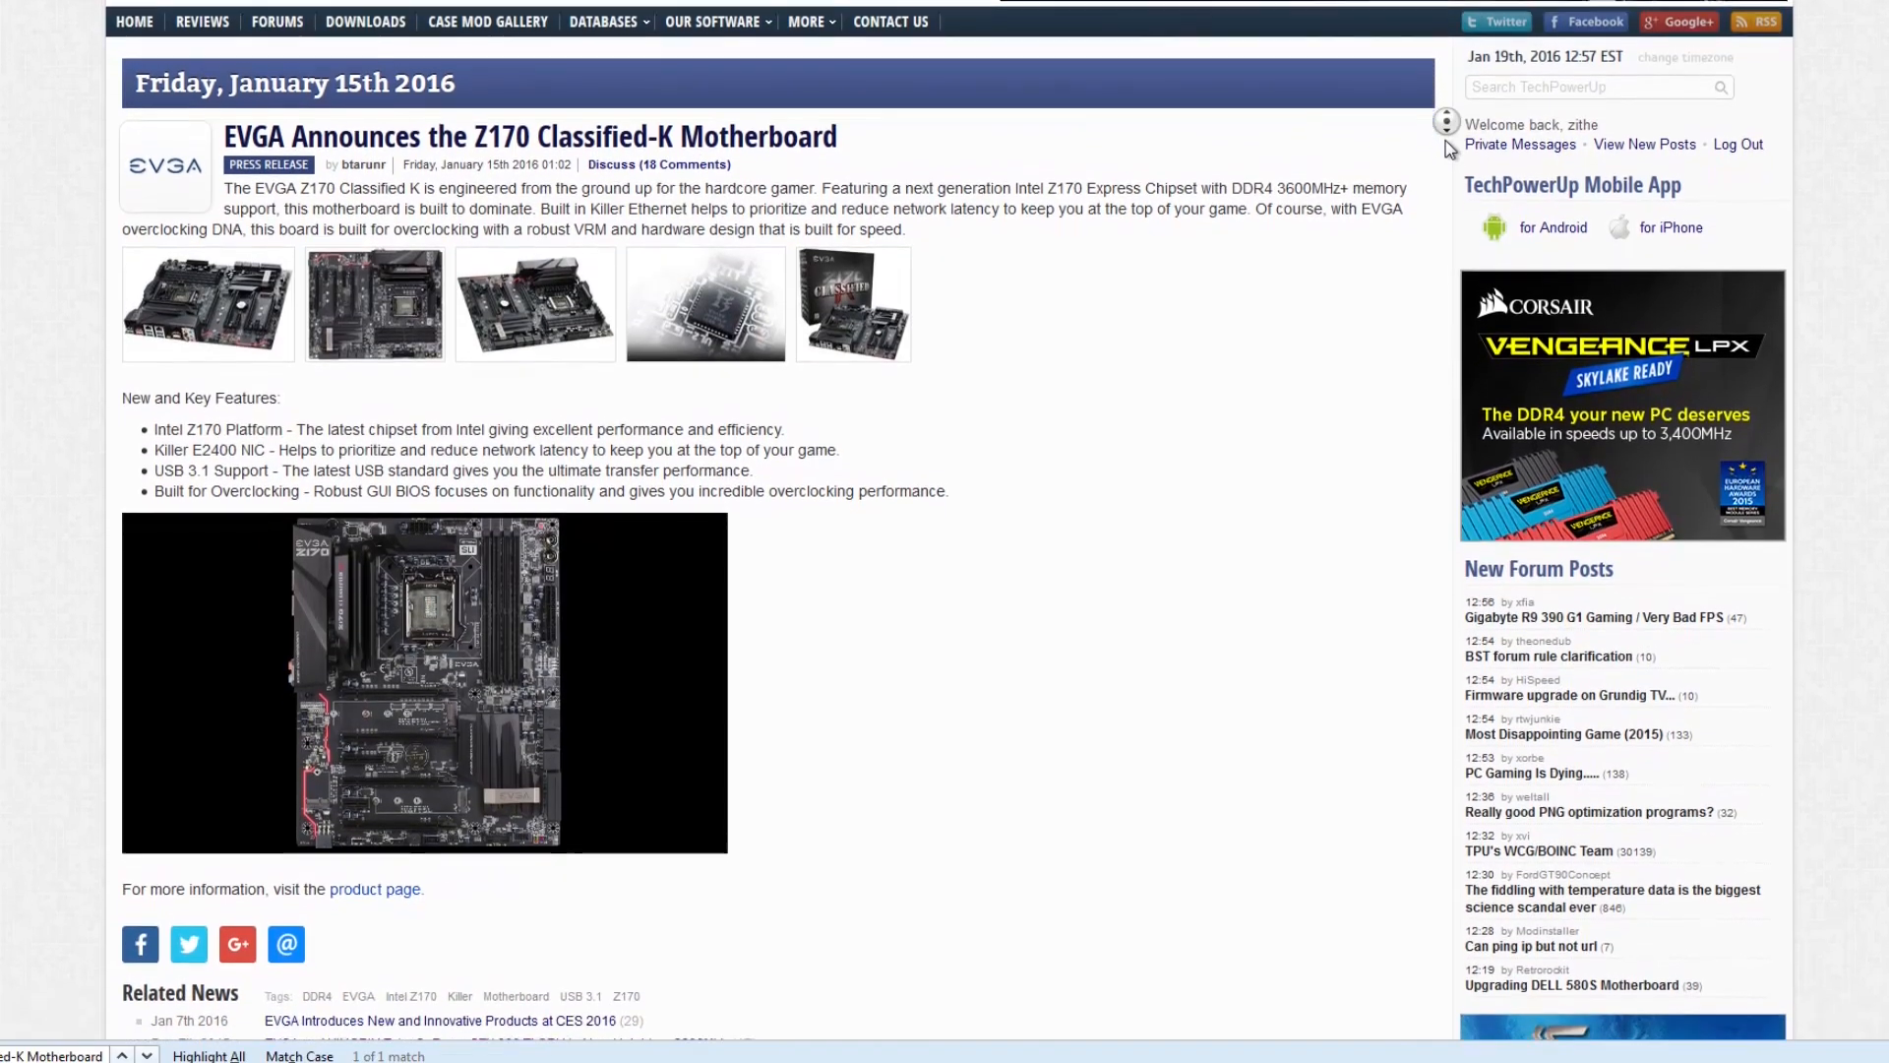
pyautogui.scroll(-3)
pyautogui.write('100')
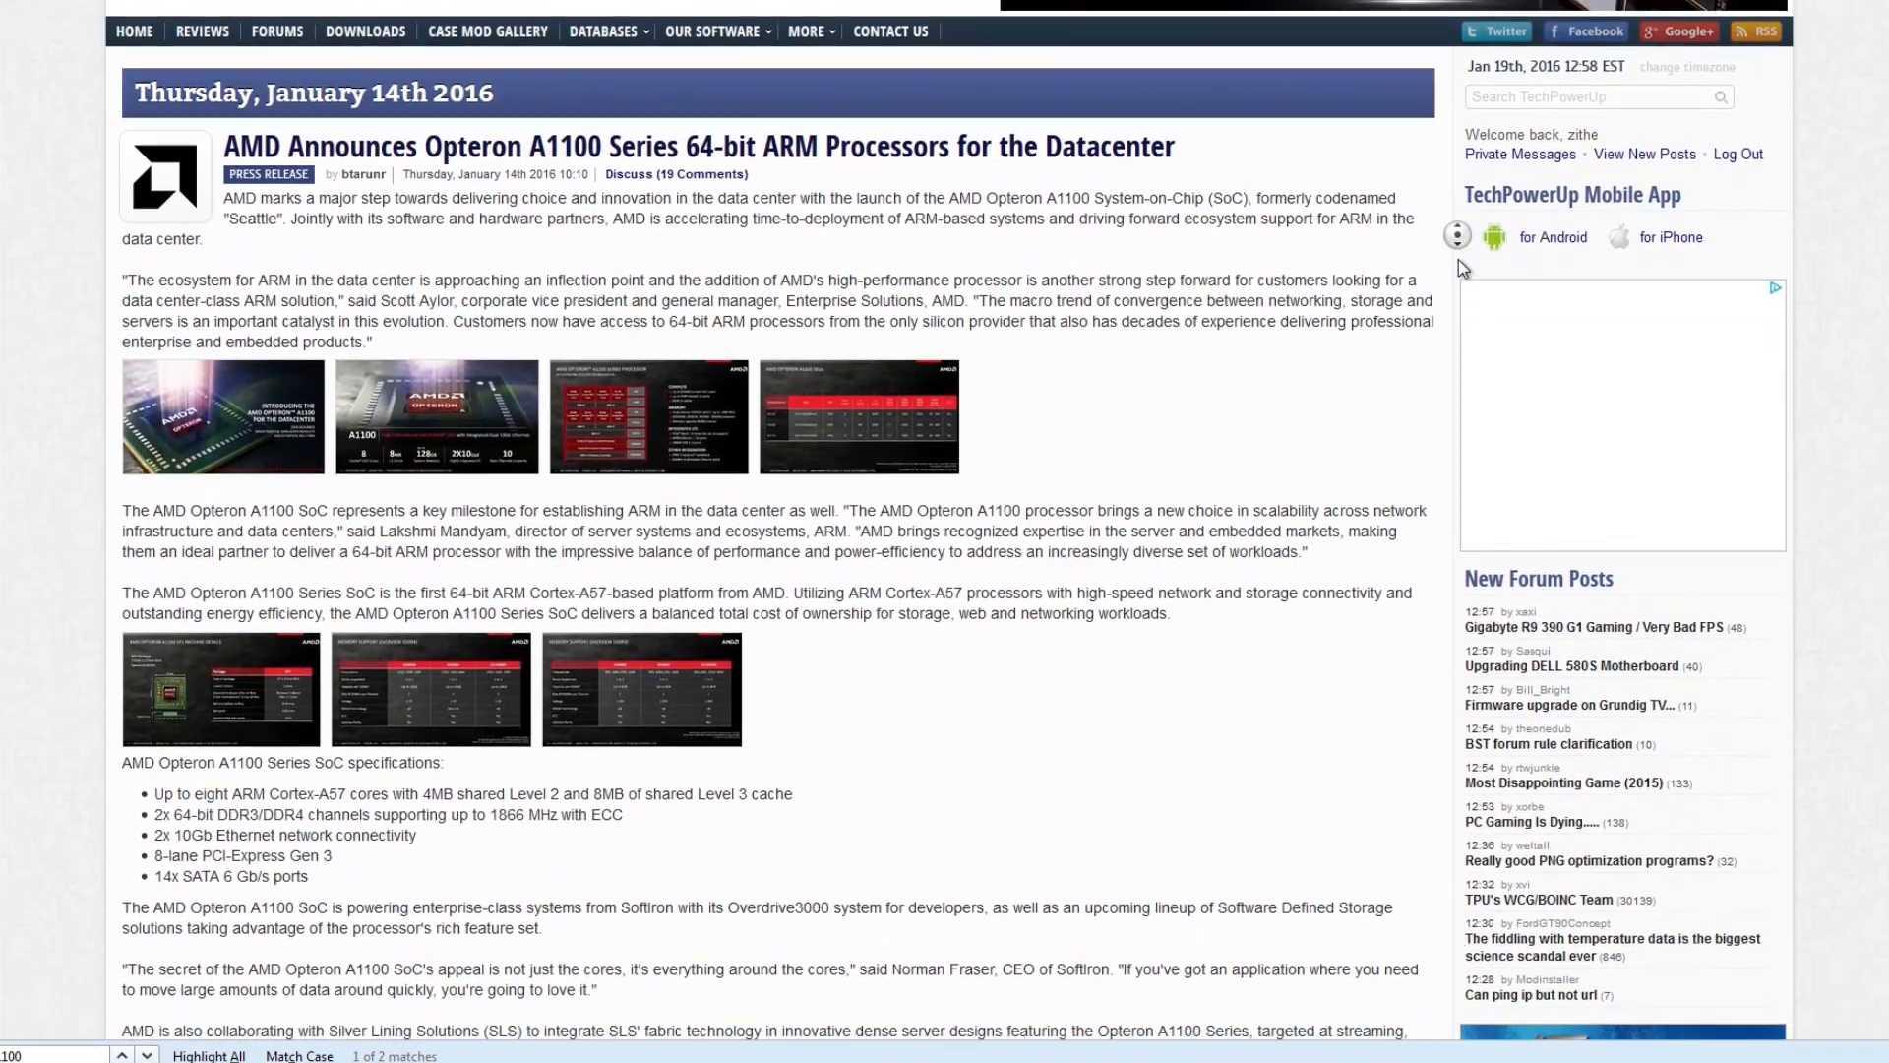
pyautogui.scroll(-3)
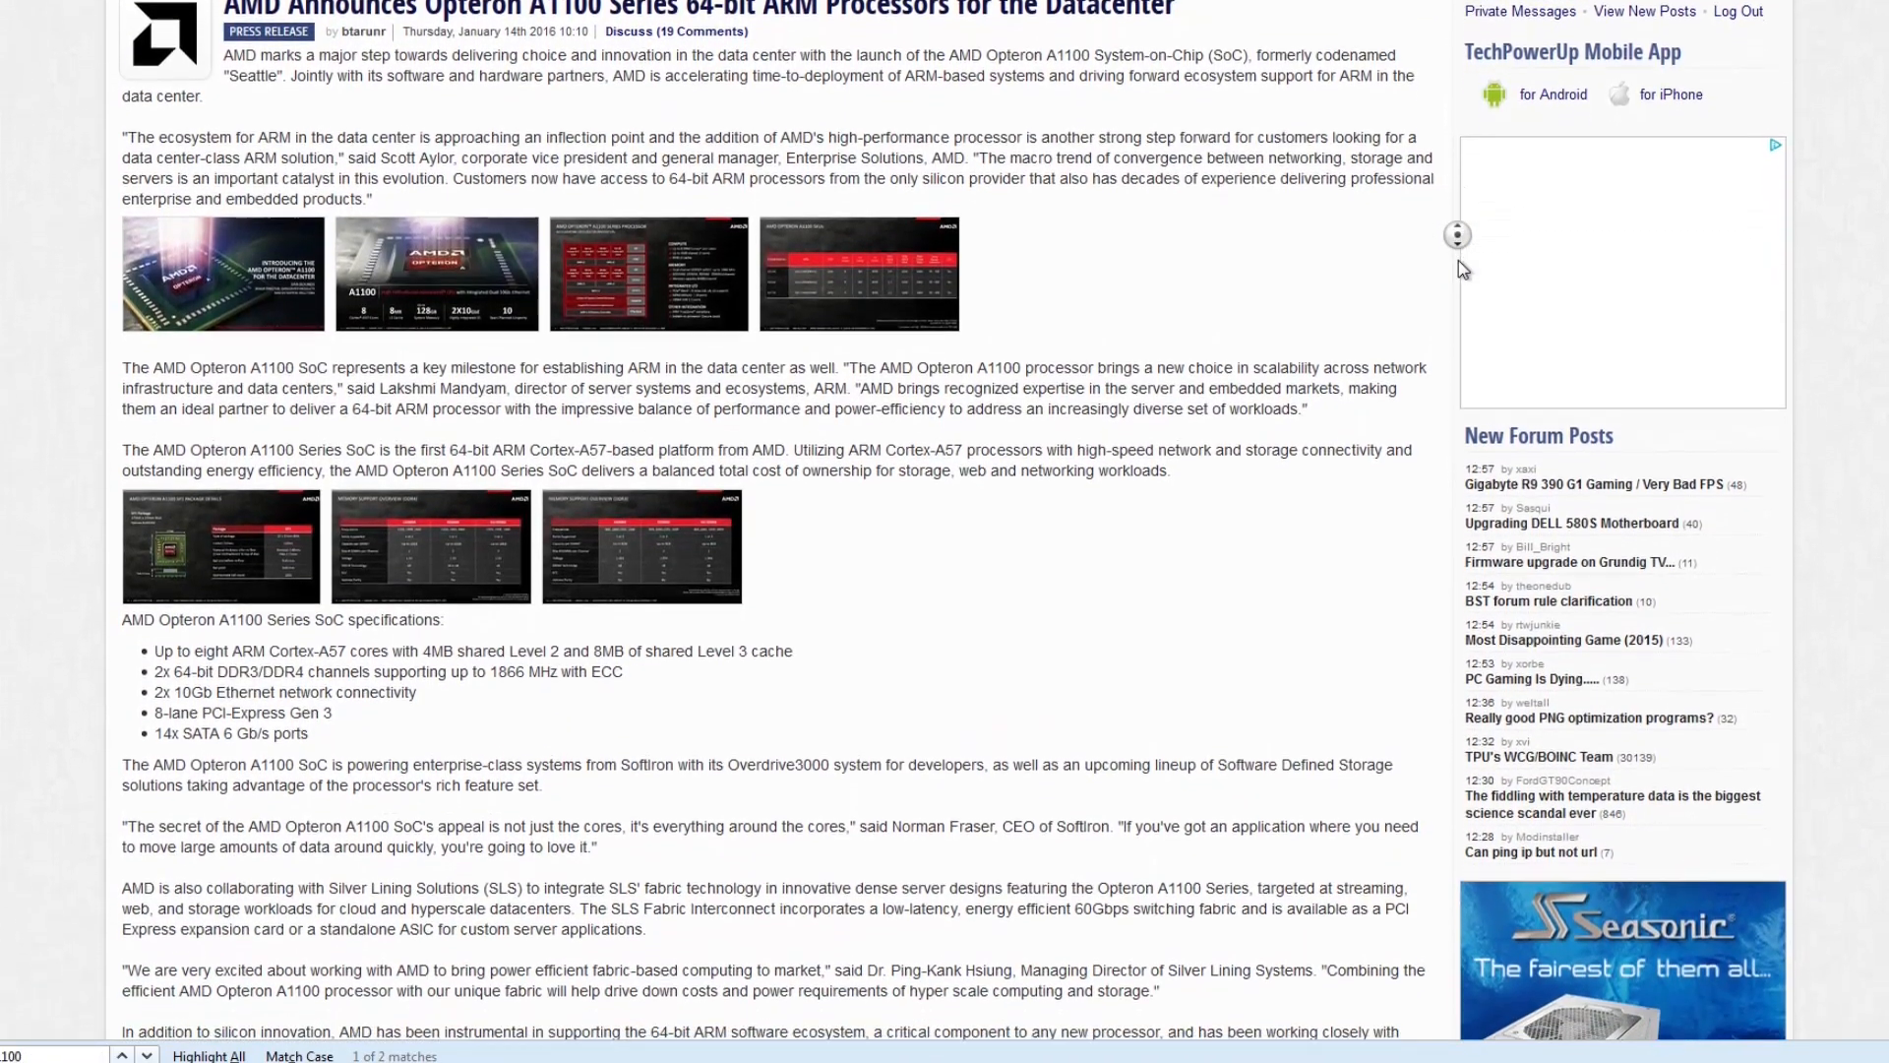
pyautogui.scroll(-3)
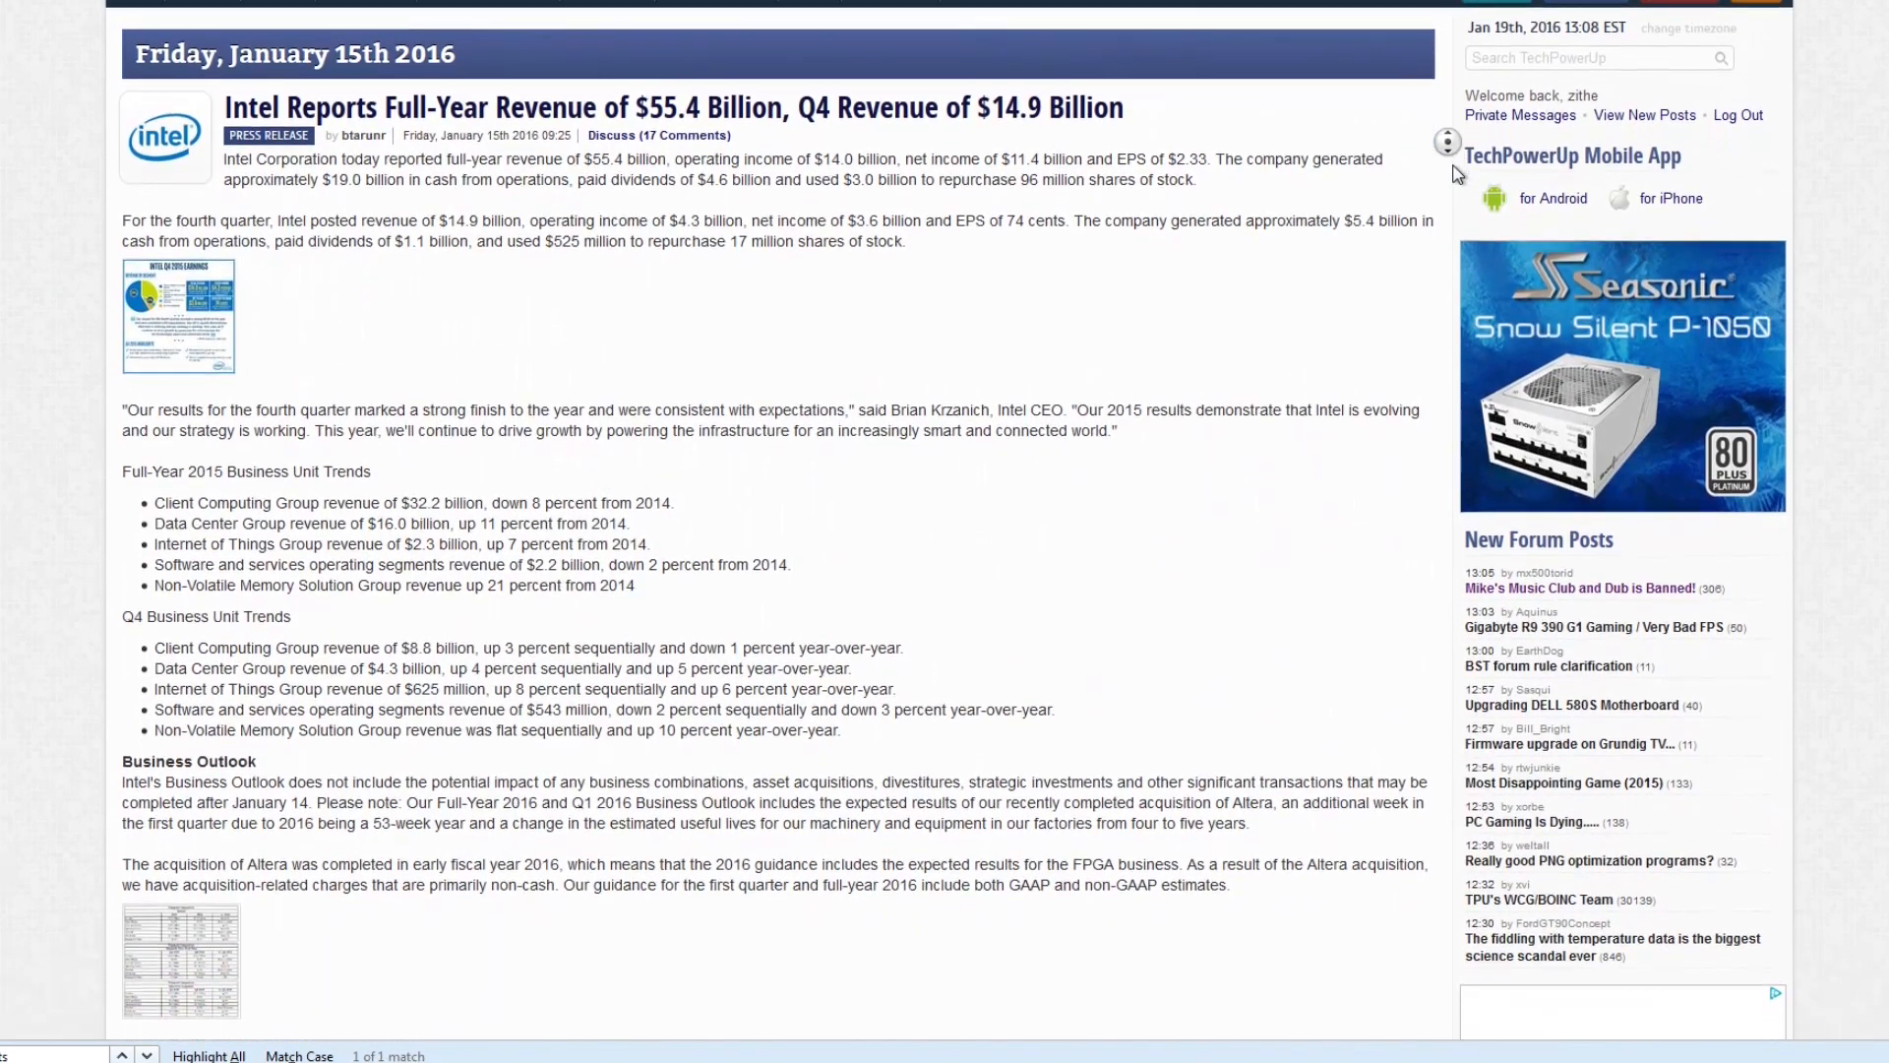
pyautogui.scroll(-3)
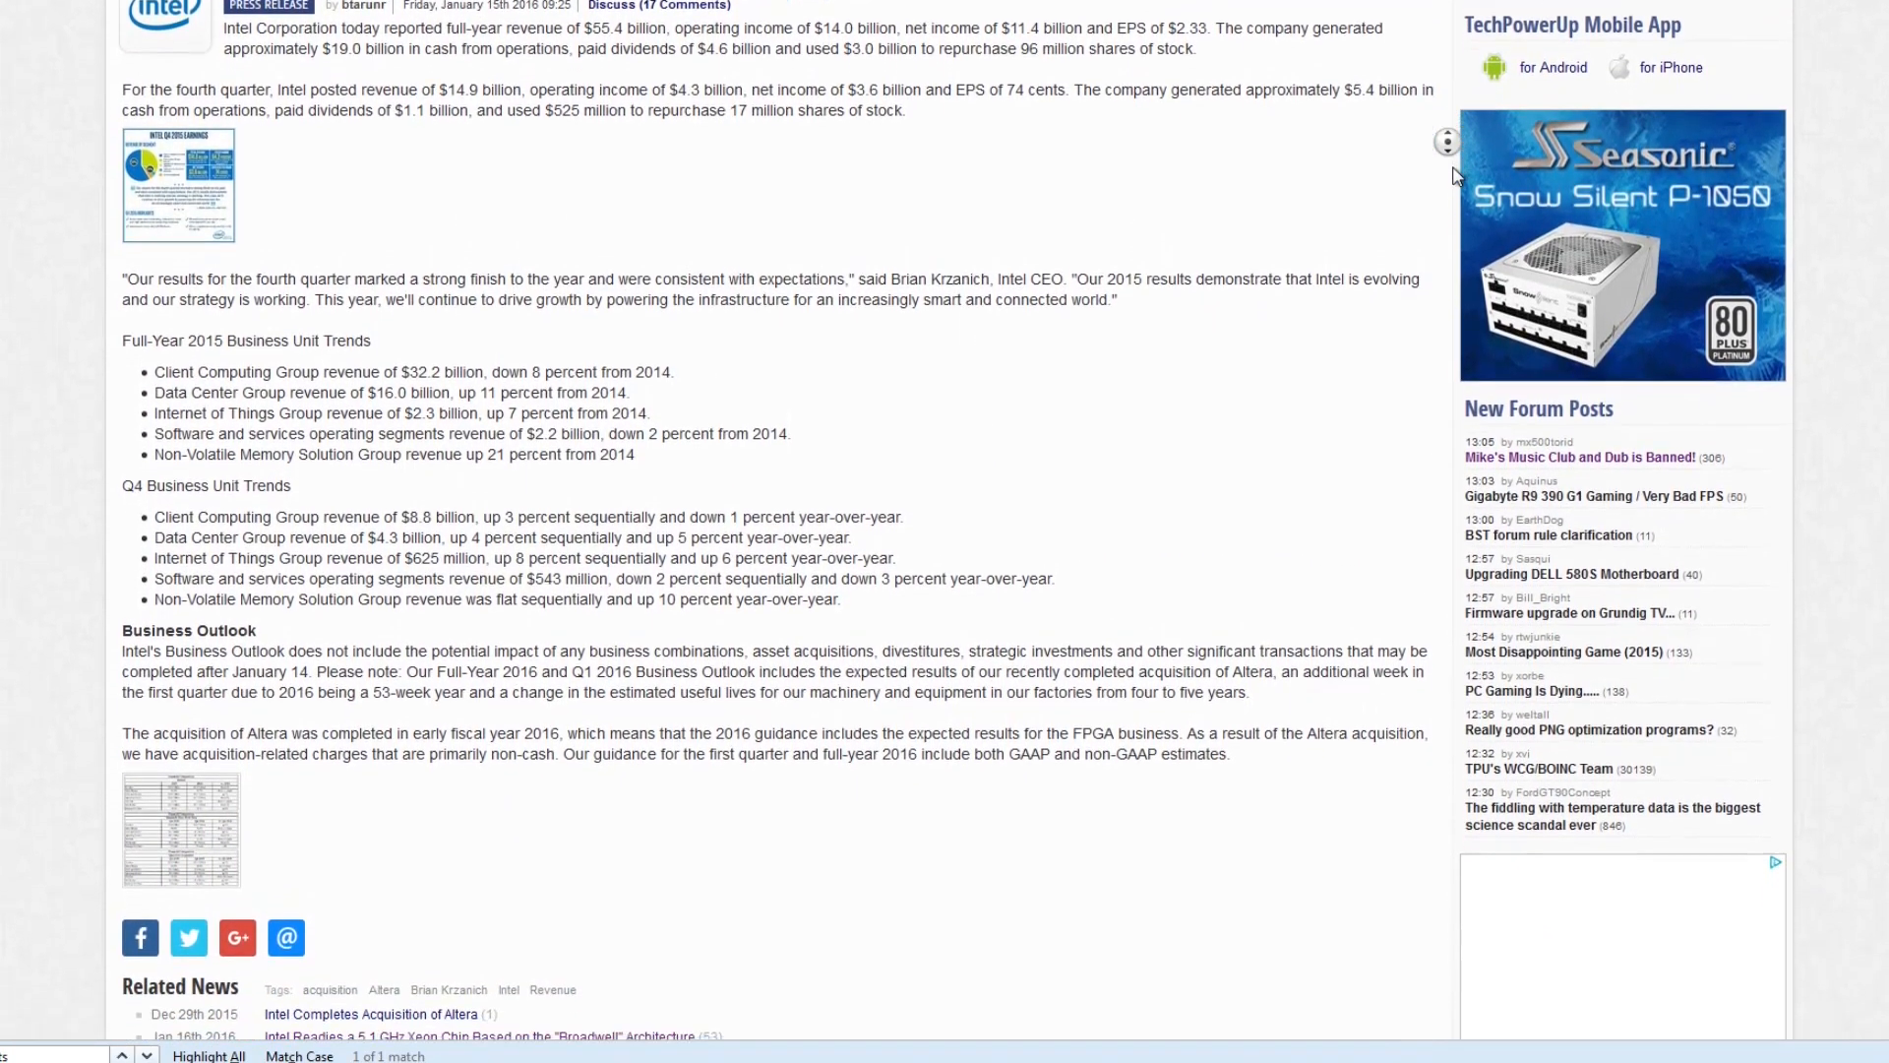
pyautogui.scroll(-3)
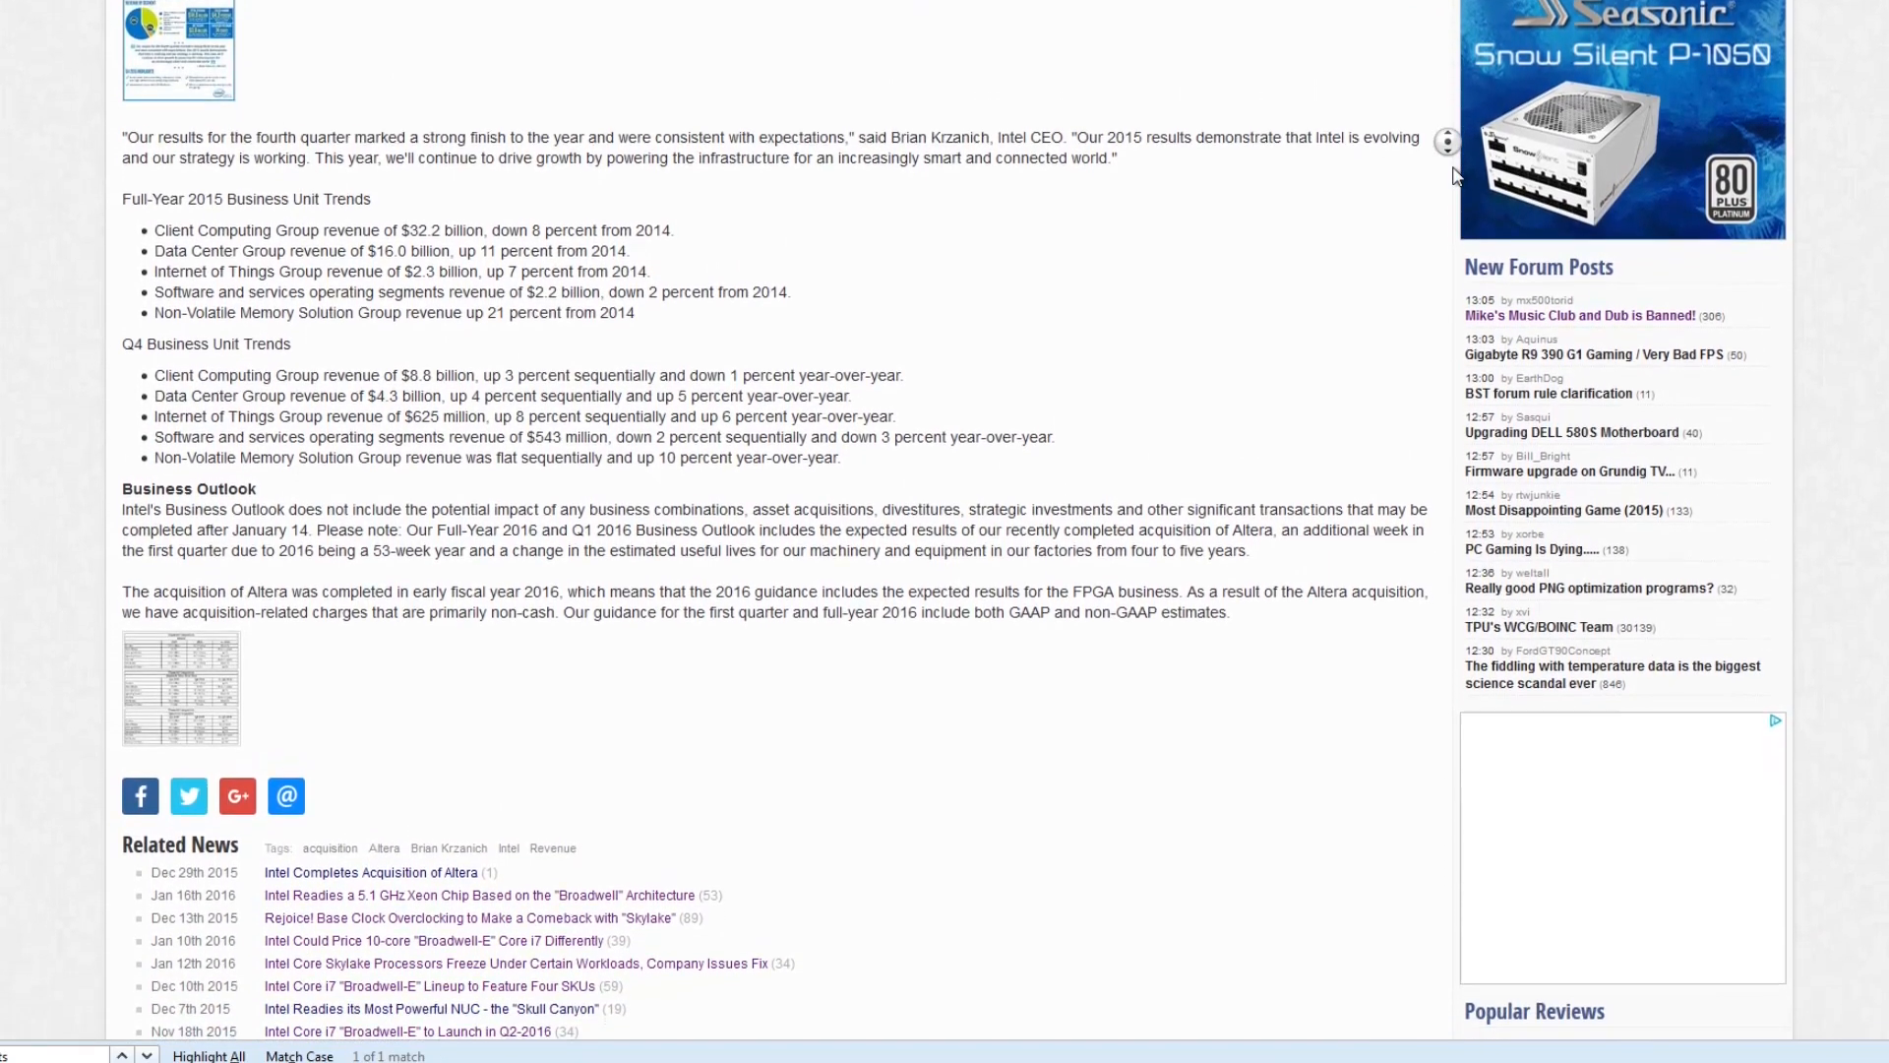
pyautogui.scroll(-3)
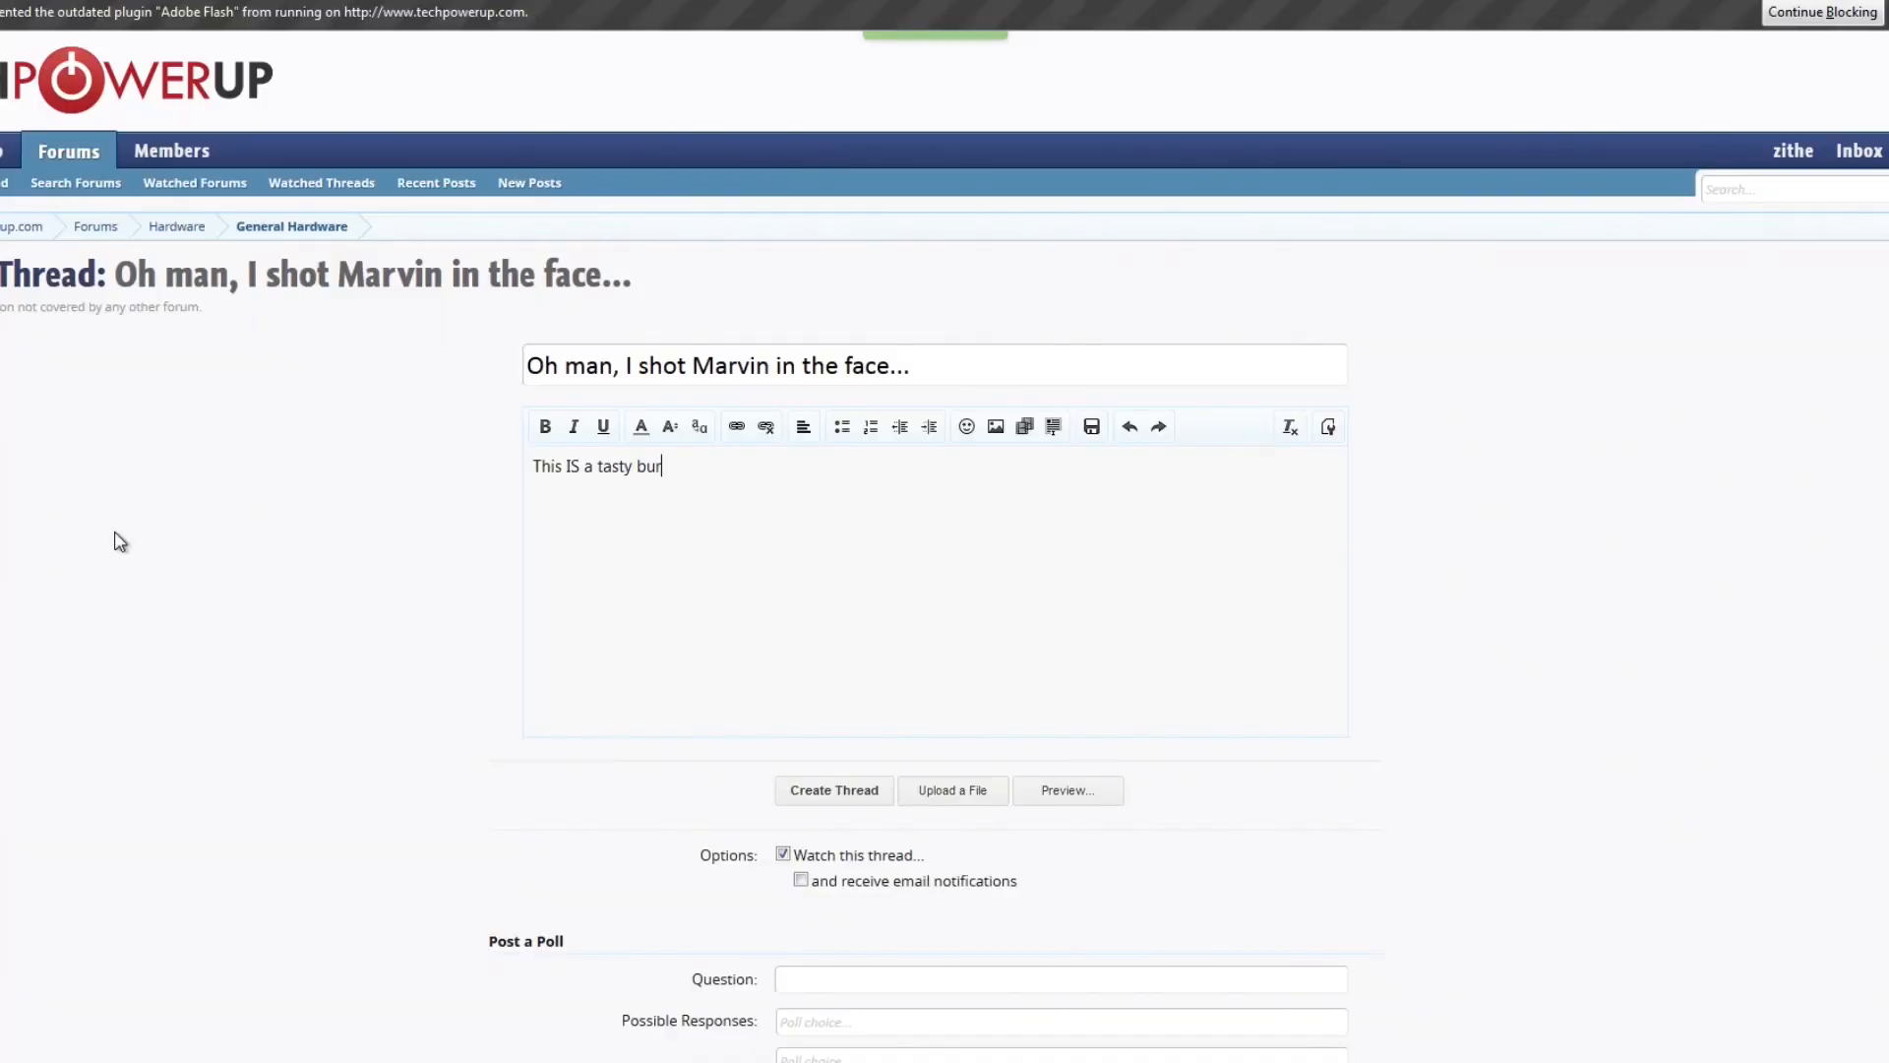
pyautogui.write('ger! :D:D:')
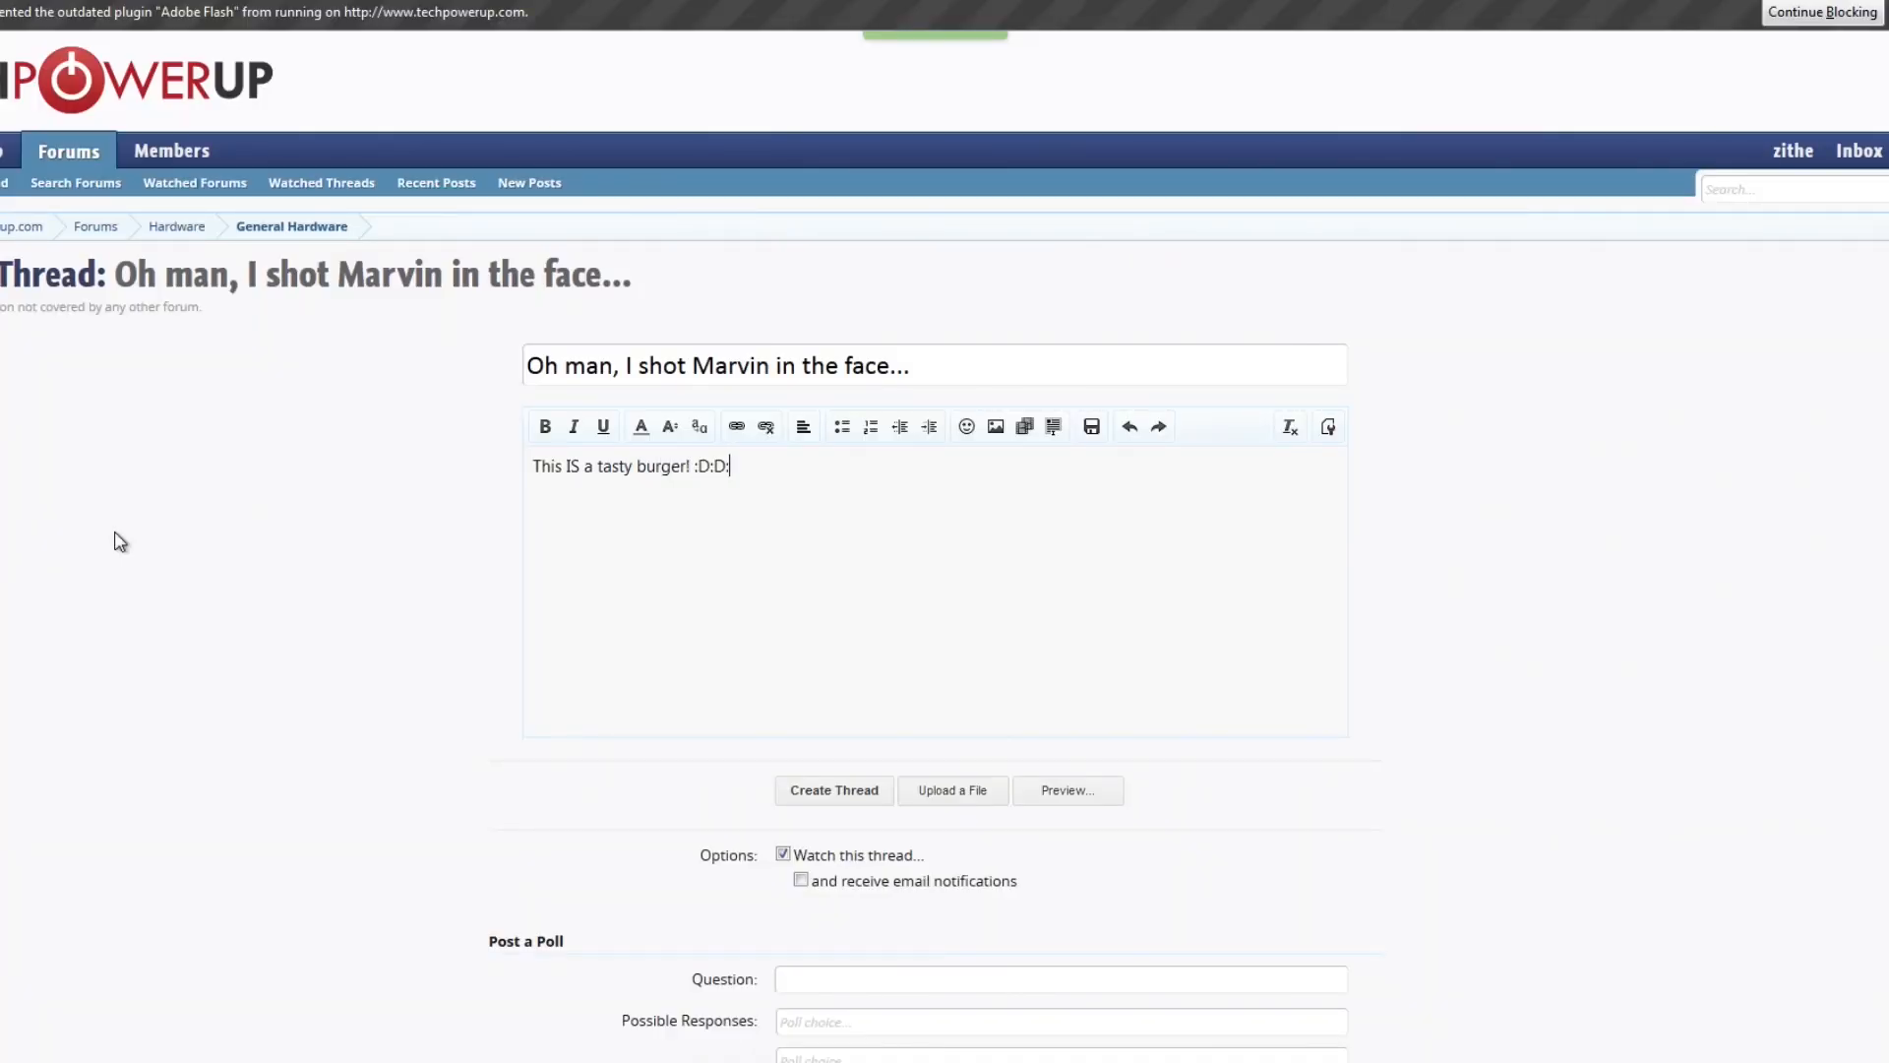